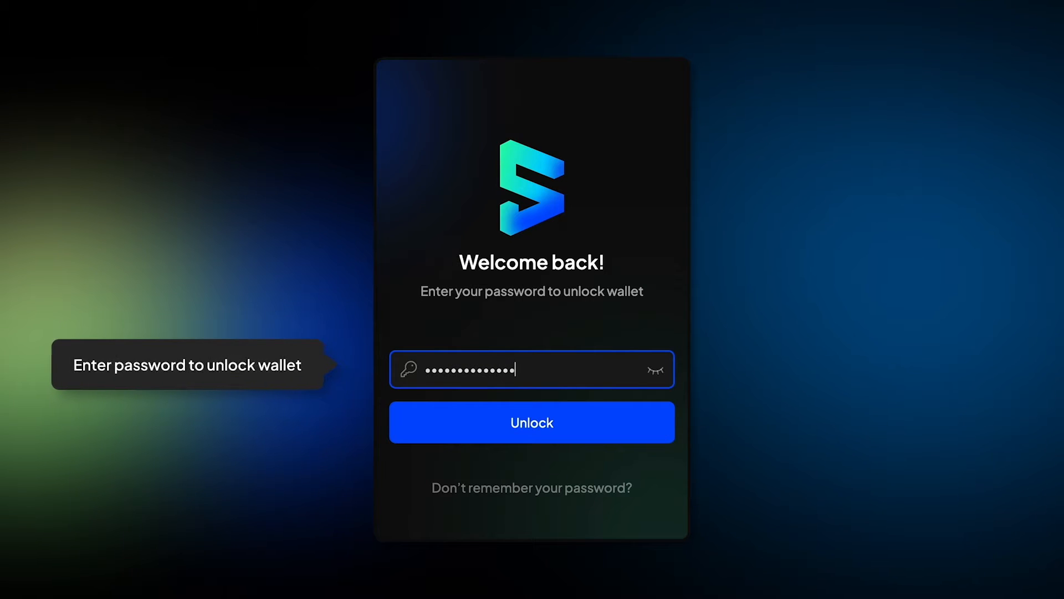
Unlock the wallet with the password and go to the Staking overview
{"action": "left_click", "coordinate": [532, 421]}
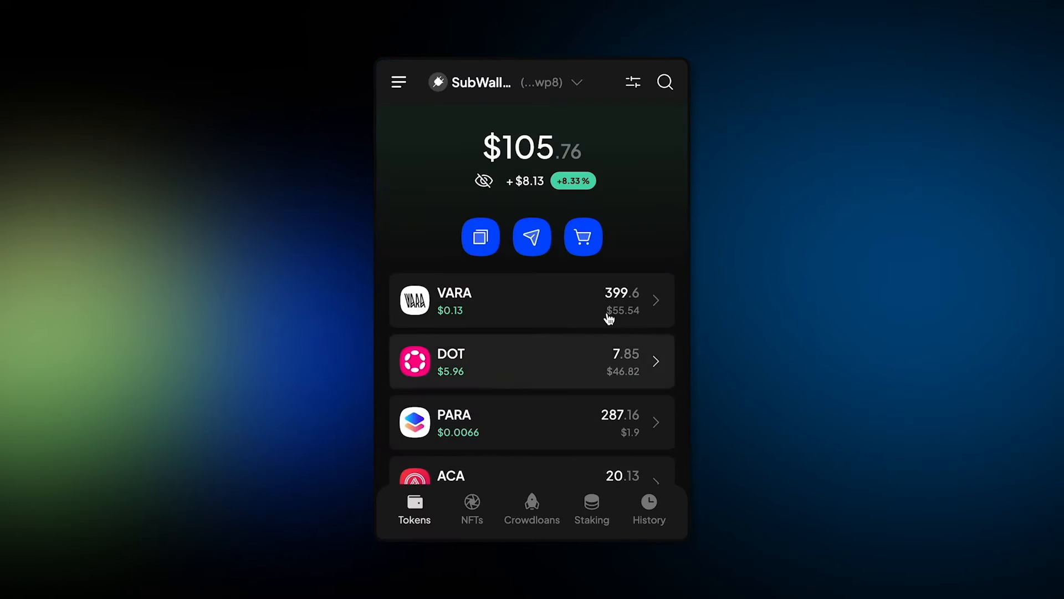
{"action": "left_click", "coordinate": [592, 504]}
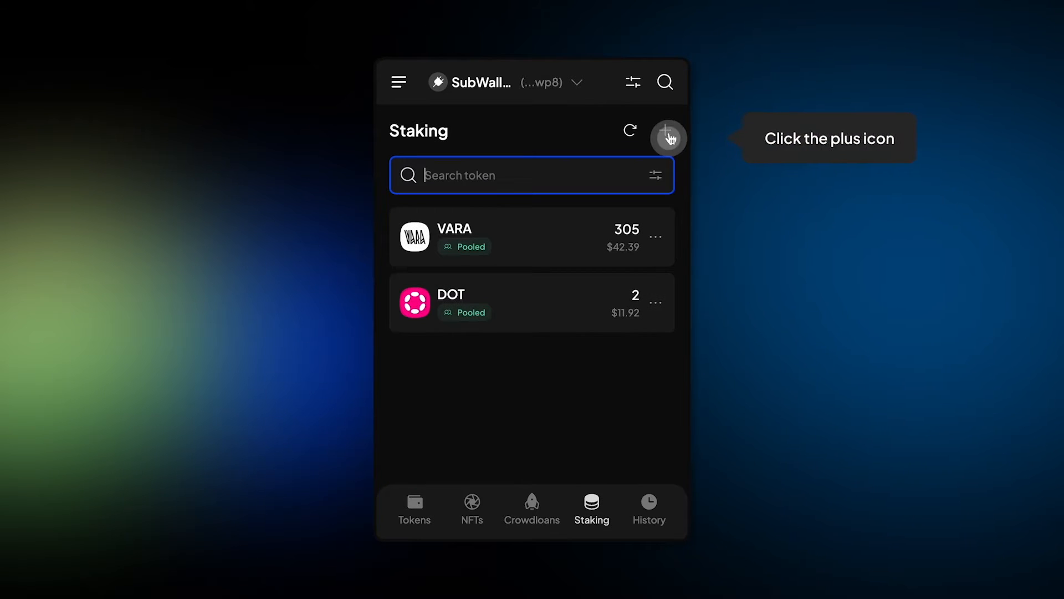
Fill a new pool stake form with 10 TZERO bonded to the asdf pool
{"action": "left_click", "coordinate": [669, 135]}
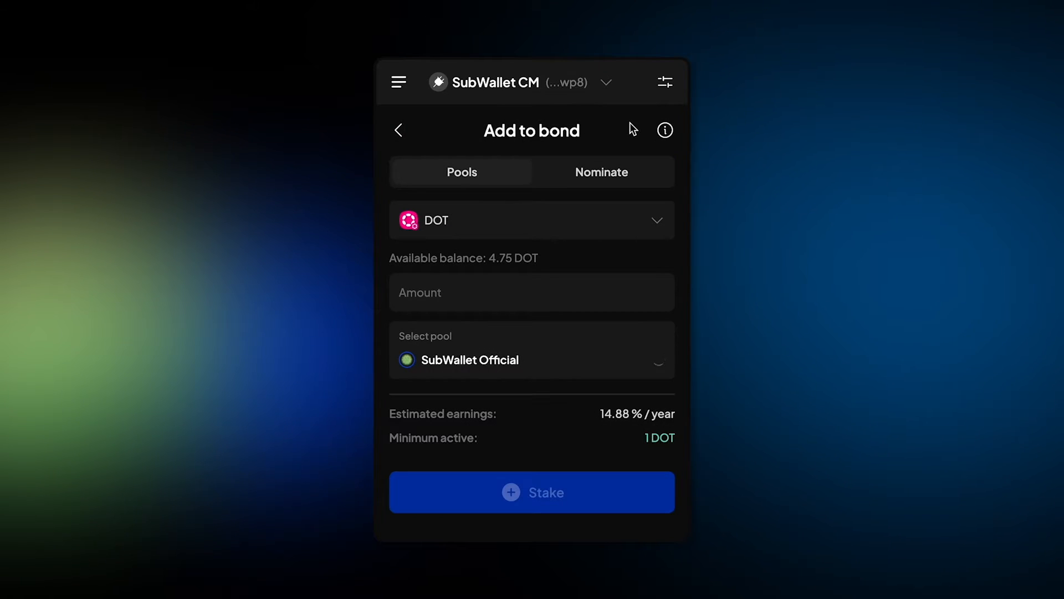
{"action": "left_click", "coordinate": [531, 219]}
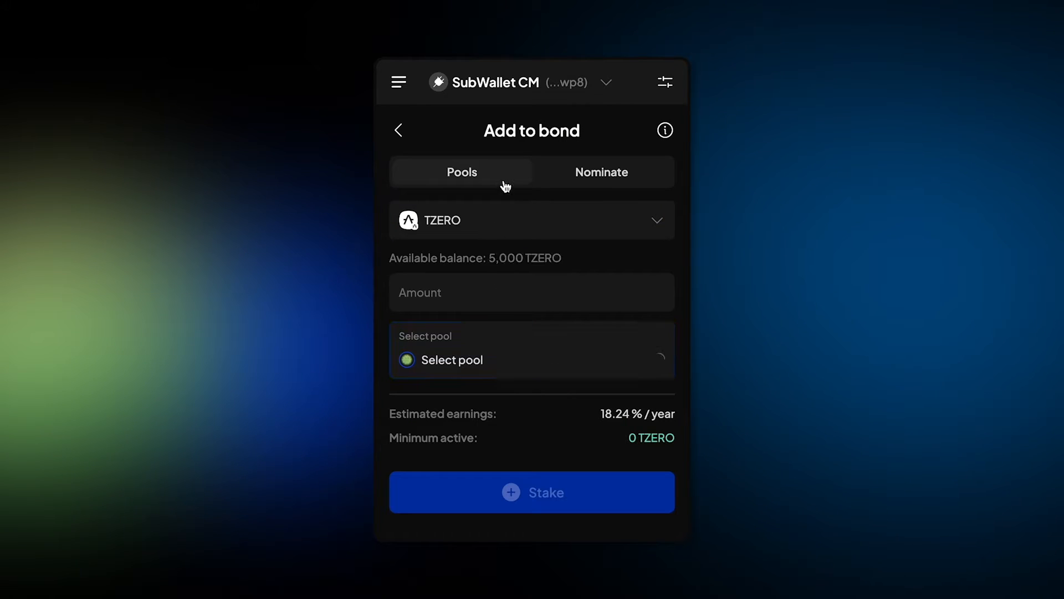
{"action": "left_click", "coordinate": [559, 293]}
{"action": "type", "text": "1"}
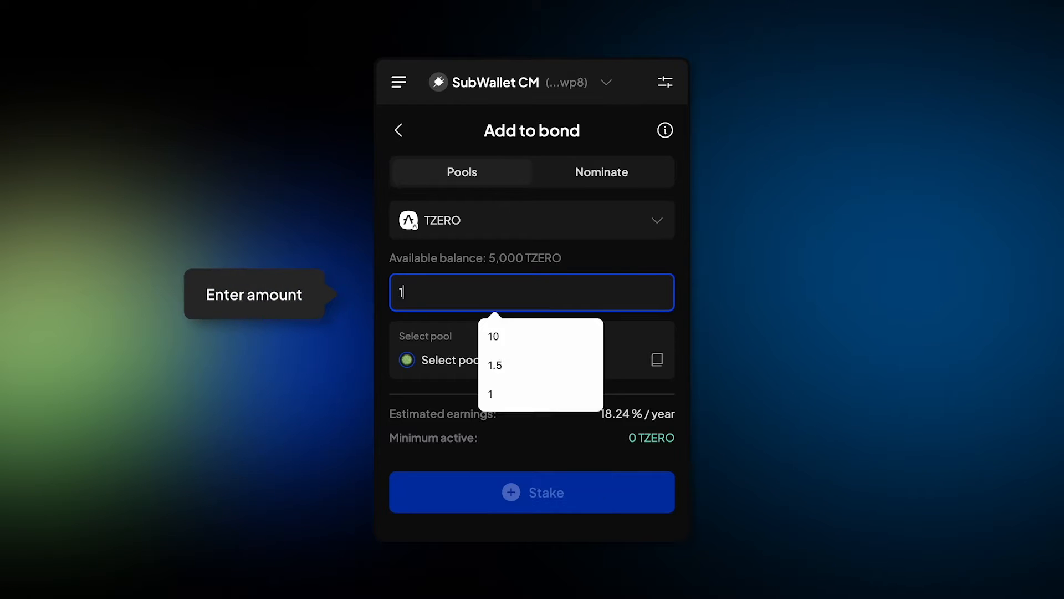
{"action": "left_click", "coordinate": [494, 337]}
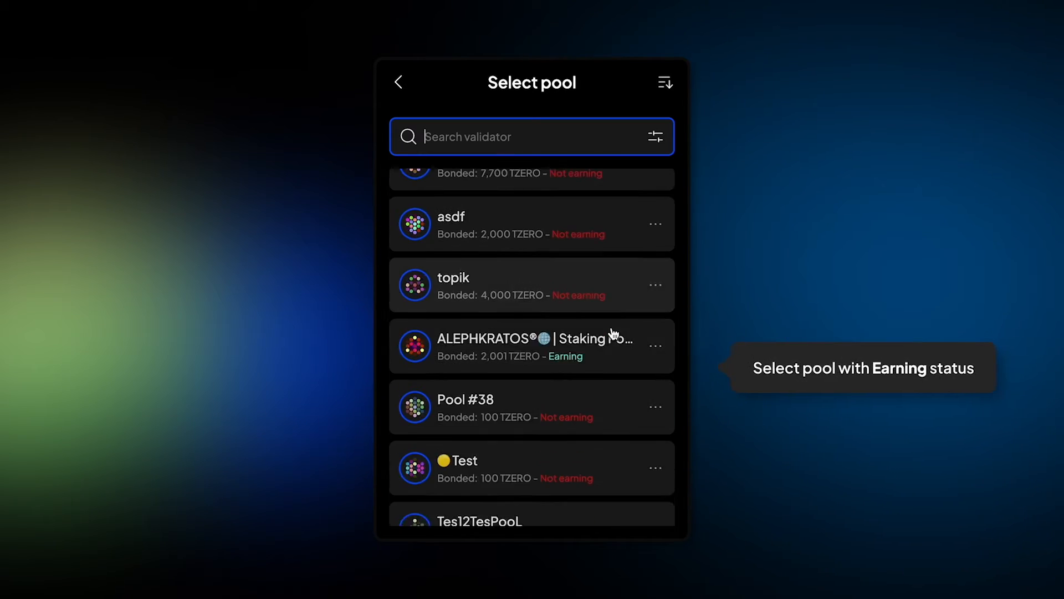
{"action": "scroll", "scroll_direction": "down", "scroll_amount": 3}
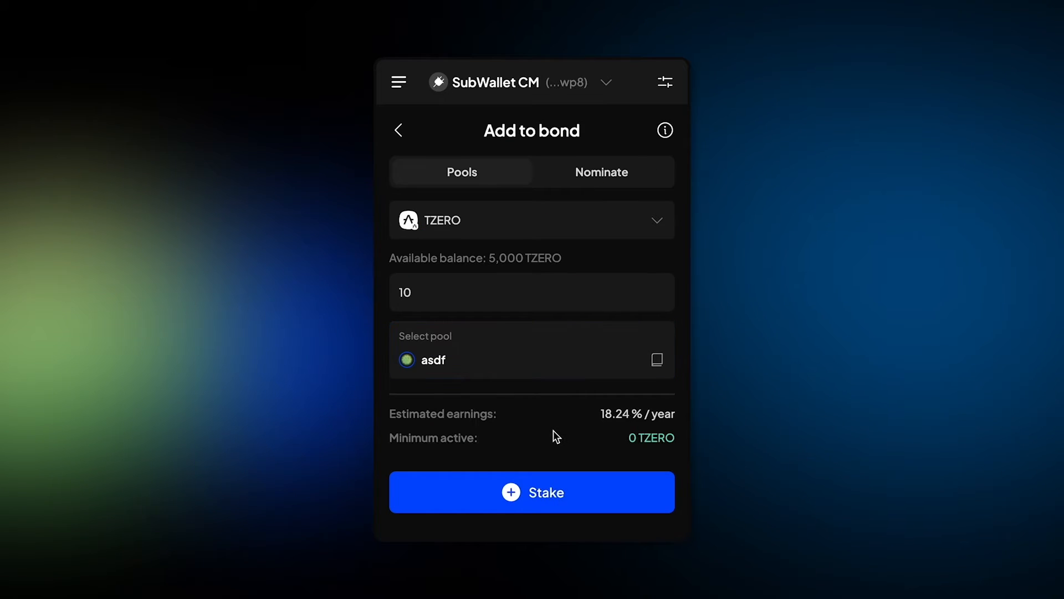
Submit and approve the 10 TZERO pool stake transaction
{"action": "left_click", "coordinate": [532, 492]}
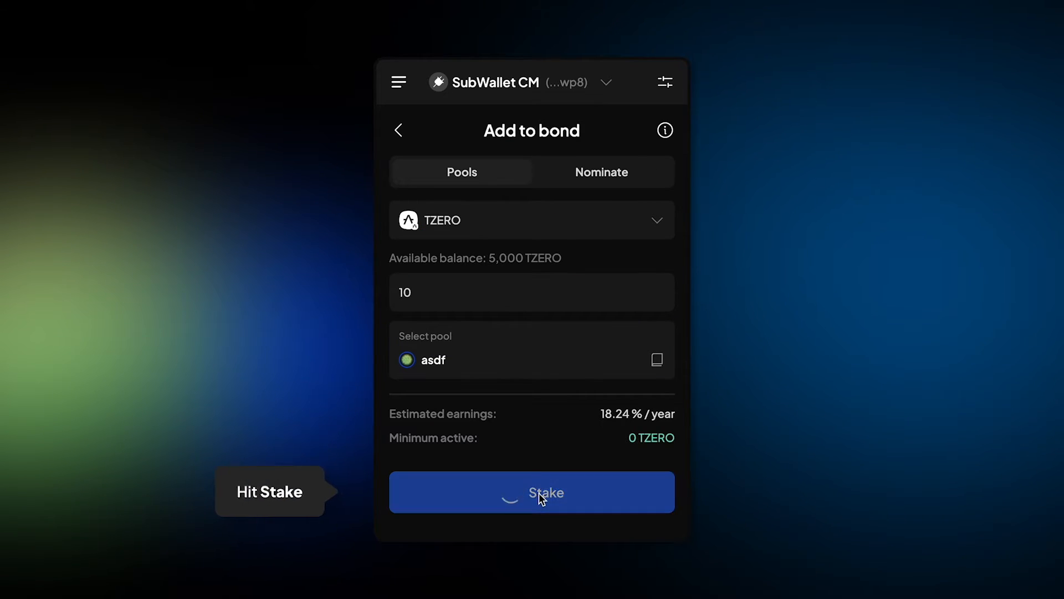
{"action": "left_click", "coordinate": [532, 492]}
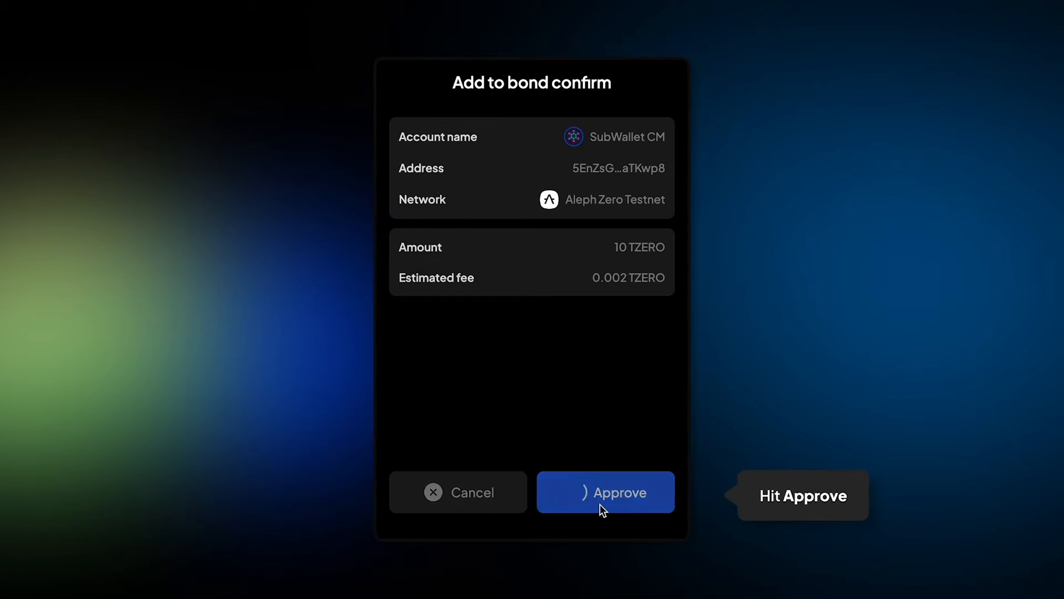
{"action": "left_click", "coordinate": [605, 492]}
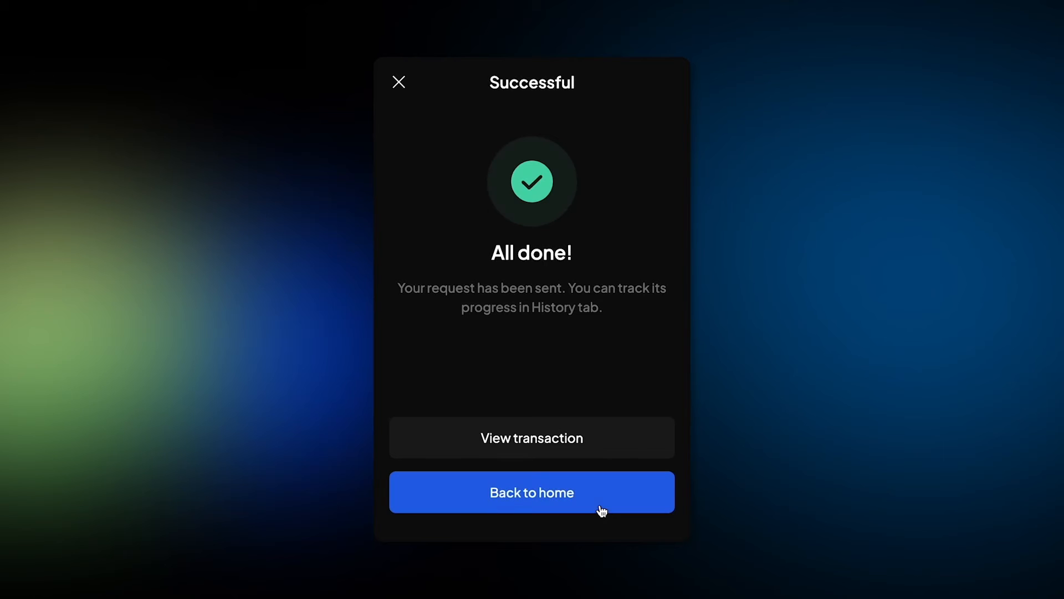
Check the sent stake transaction details and return to the staking overview
{"action": "left_click", "coordinate": [532, 438]}
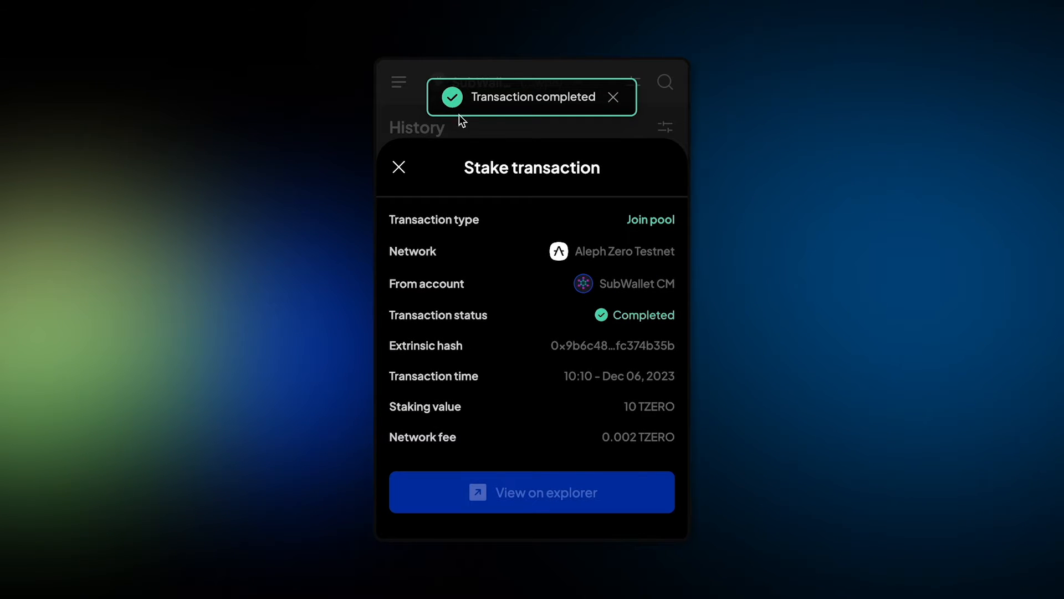
{"action": "left_click", "coordinate": [399, 168]}
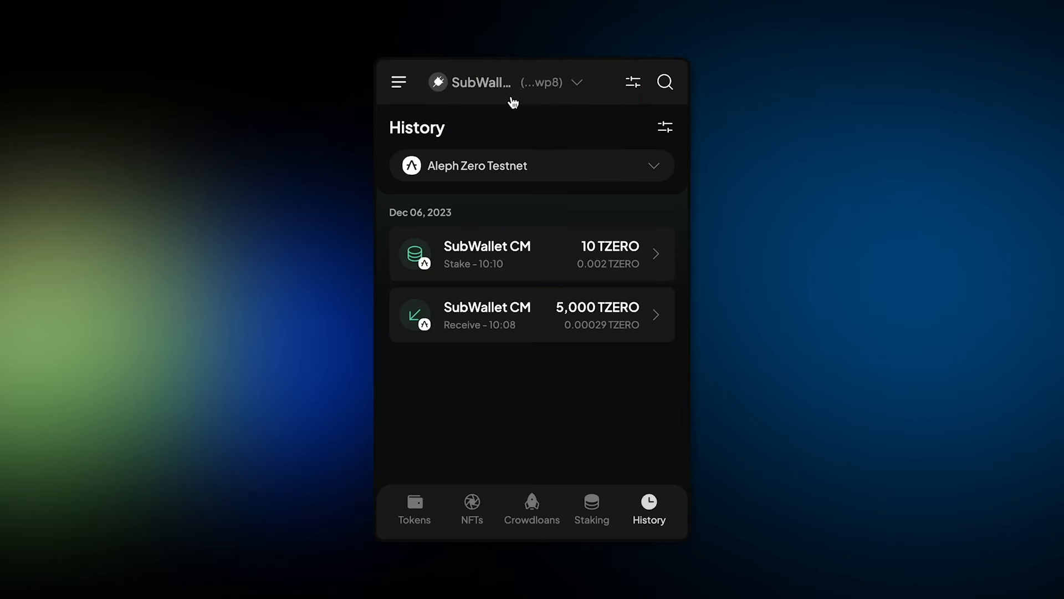
{"action": "left_click", "coordinate": [592, 505]}
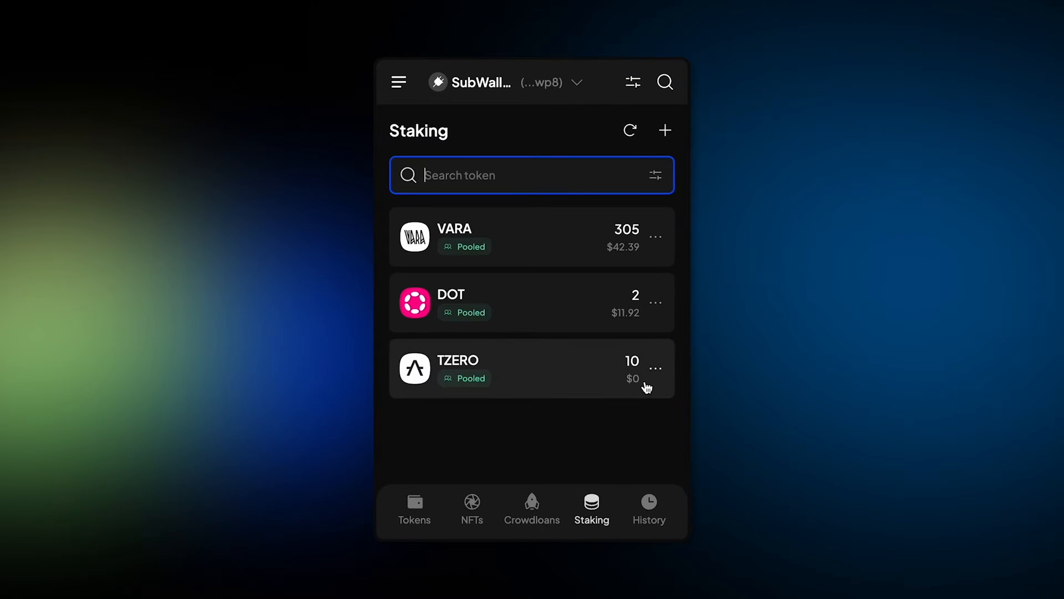
{"action": "mouse_move", "coordinate": [487, 357]}
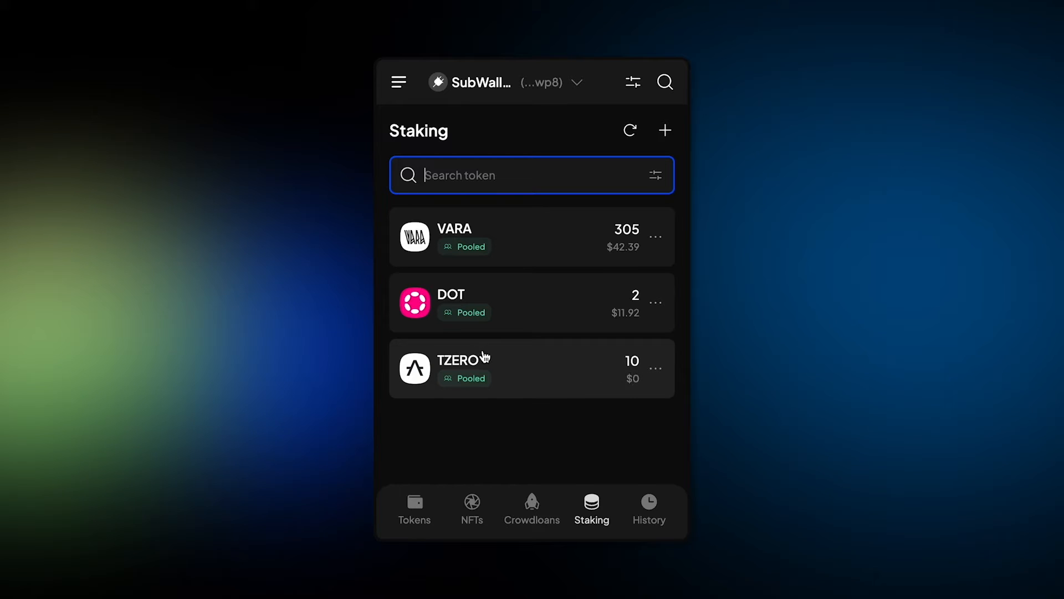
{"action": "mouse_move", "coordinate": [528, 443]}
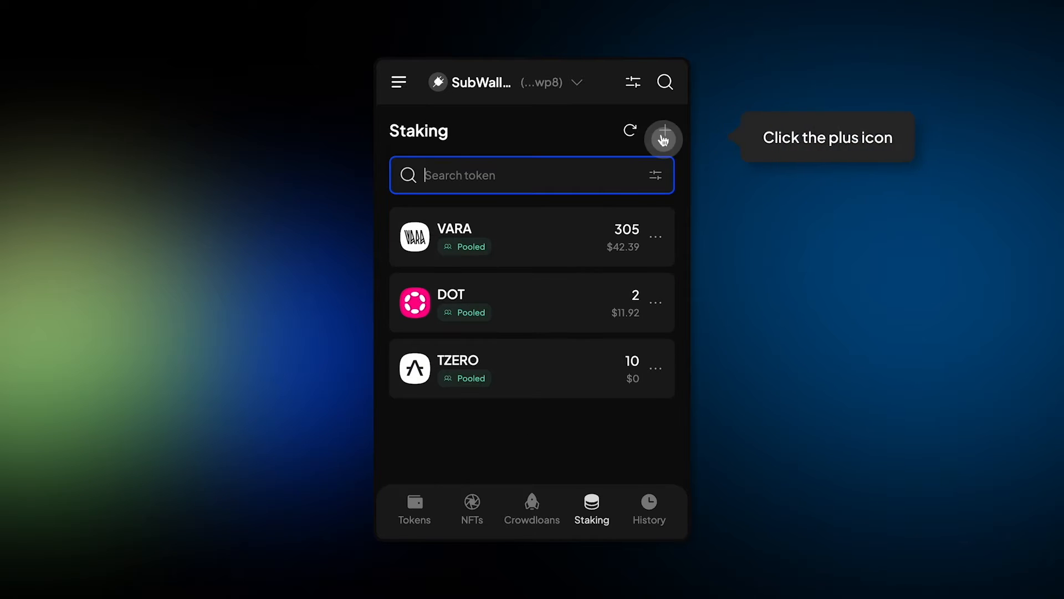
Start a Nominate stake of 100 TZERO
{"action": "left_click", "coordinate": [663, 139]}
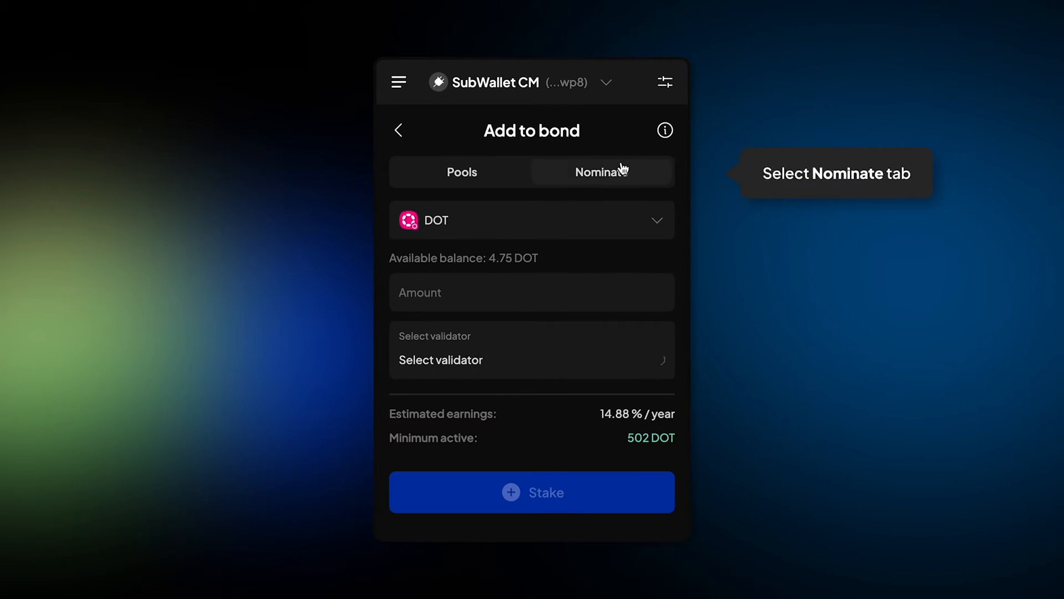
{"action": "left_click", "coordinate": [531, 219]}
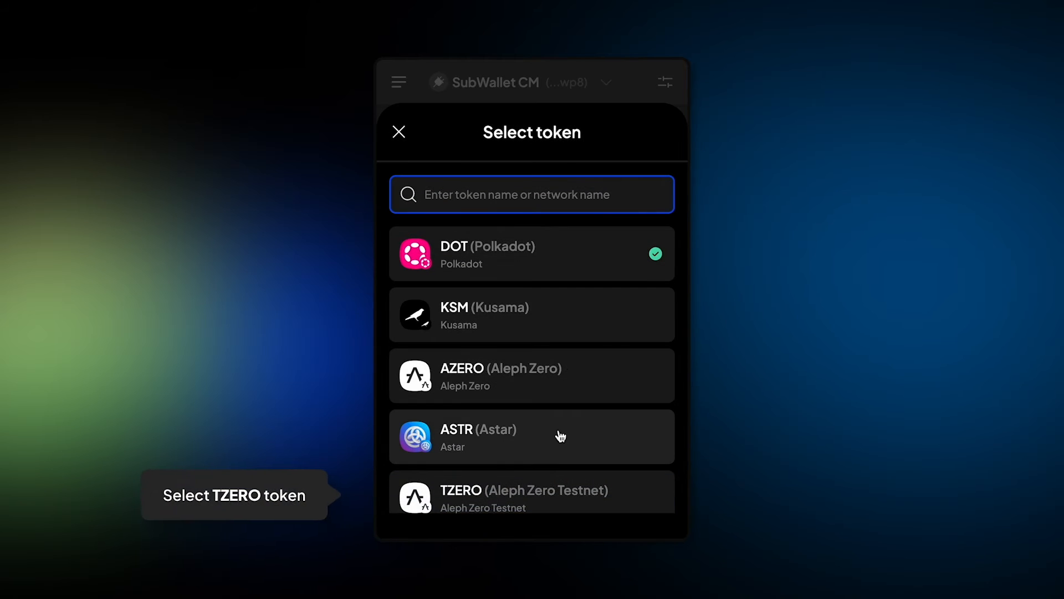
{"action": "left_click", "coordinate": [531, 498]}
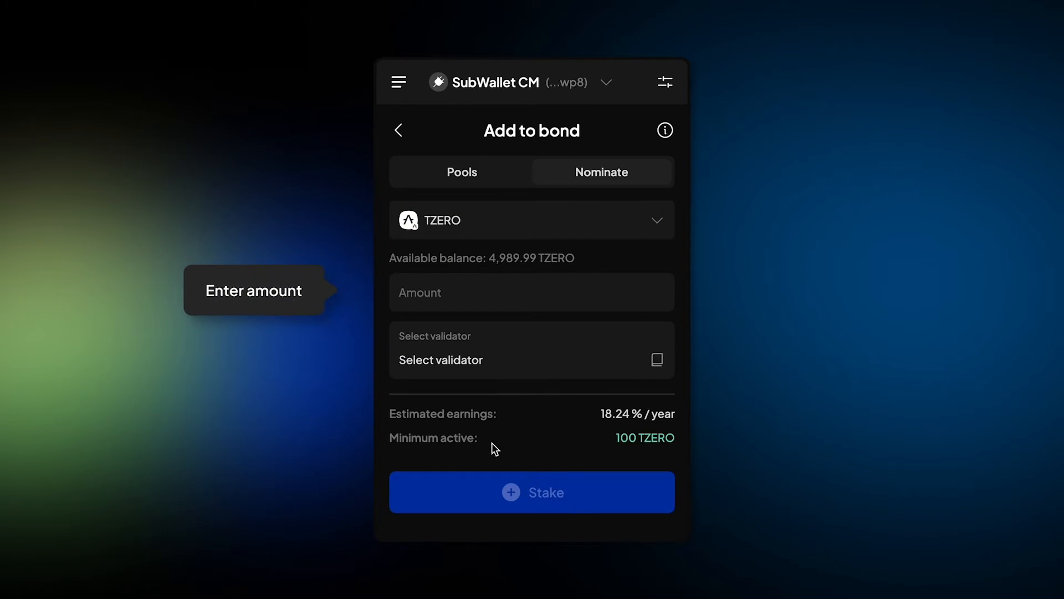
{"action": "left_click", "coordinate": [532, 292]}
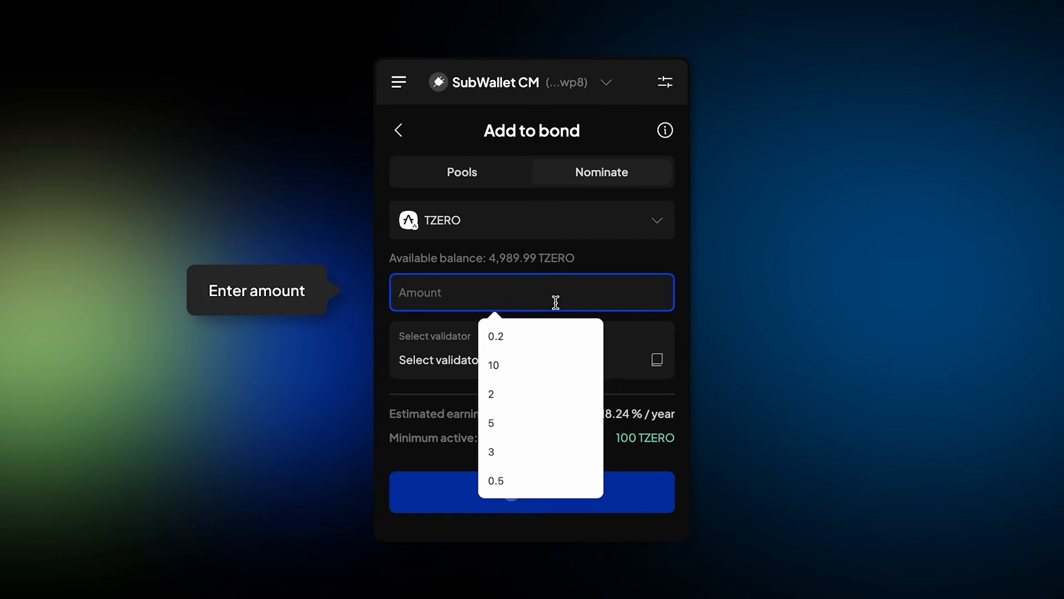
{"action": "type", "text": "100"}
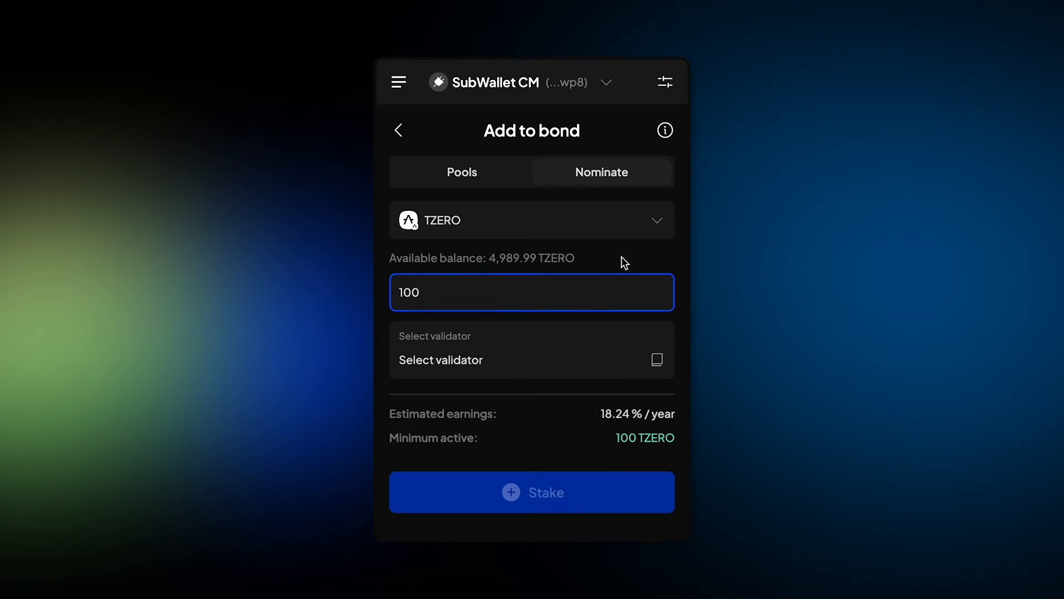
Apply AZF/Shannon as the chosen validator for the nomination
{"action": "left_click", "coordinate": [532, 349]}
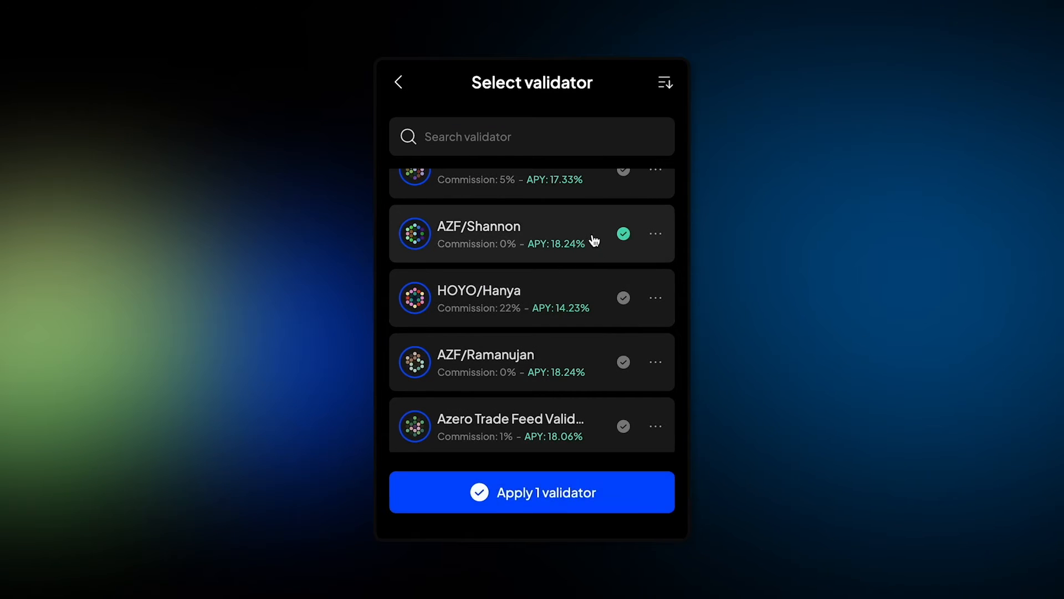
{"action": "left_click", "coordinate": [533, 492]}
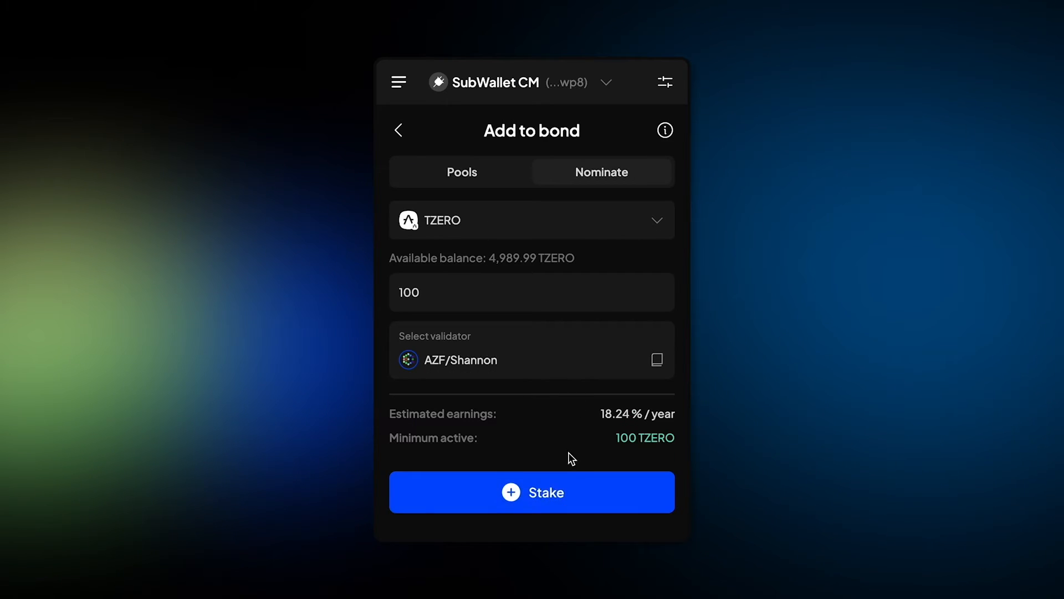
Submit the 100 TZERO nomination and approve the Add to bond transaction
{"action": "left_click", "coordinate": [532, 493]}
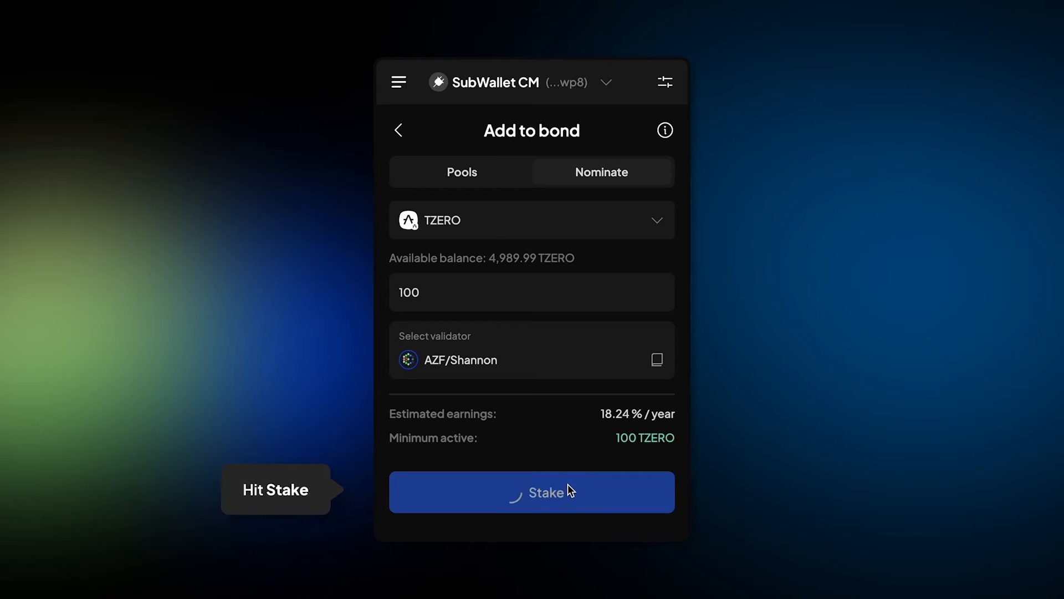
{"action": "left_click", "coordinate": [531, 493]}
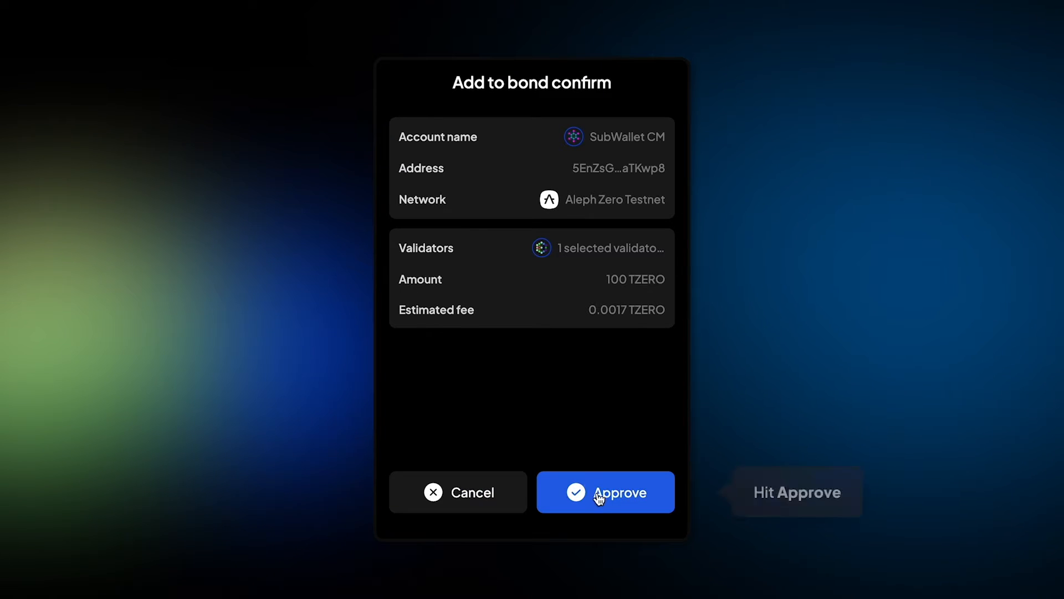
{"action": "left_click", "coordinate": [606, 493]}
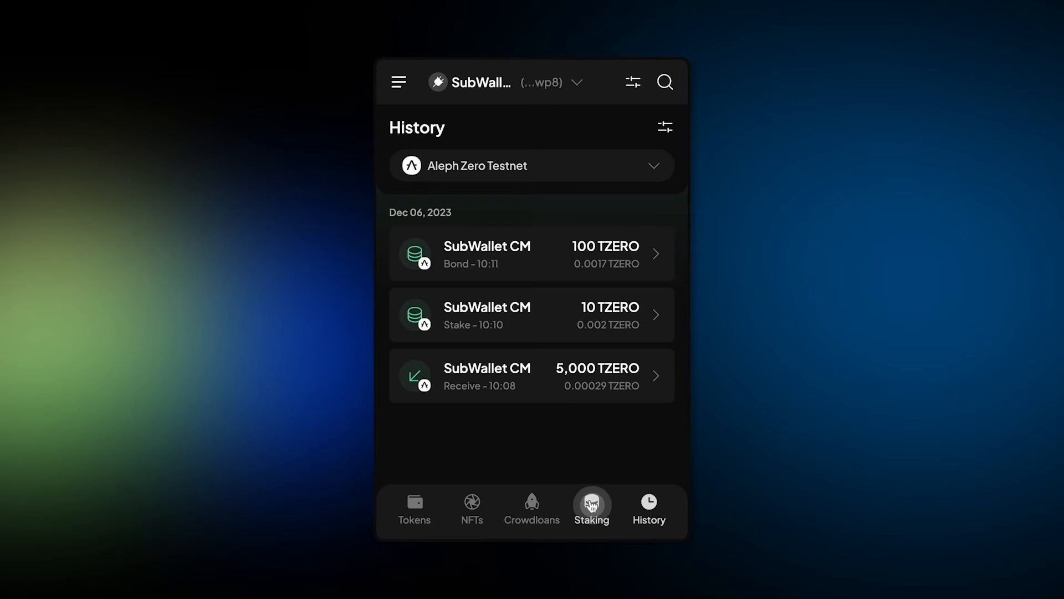
Return to the staking overview listing the 100 TZERO nomination and 10 TZERO pool stake
{"action": "left_click", "coordinate": [592, 508]}
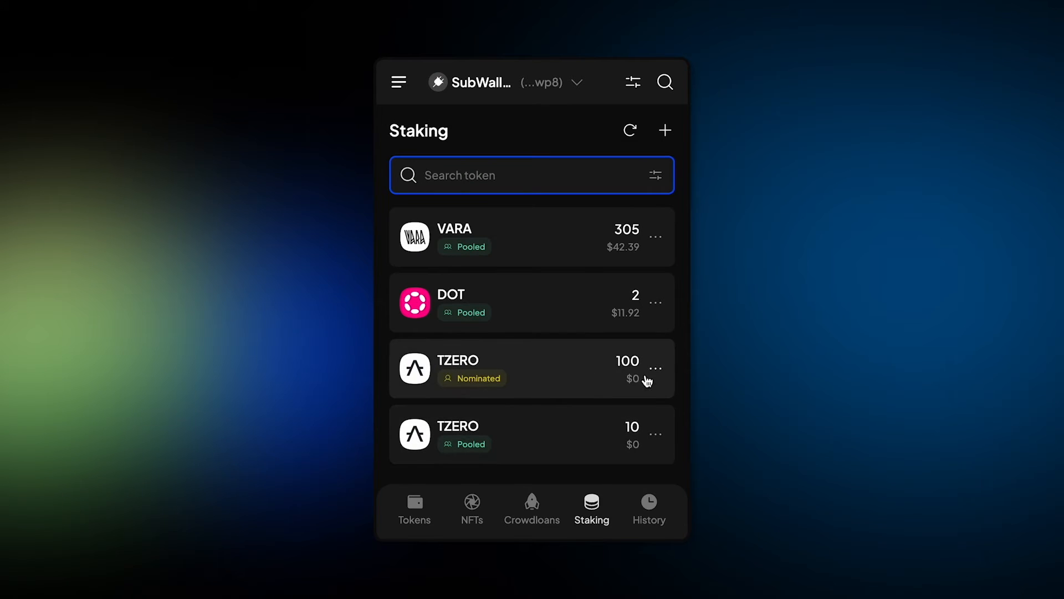
{"action": "mouse_move", "coordinate": [639, 377]}
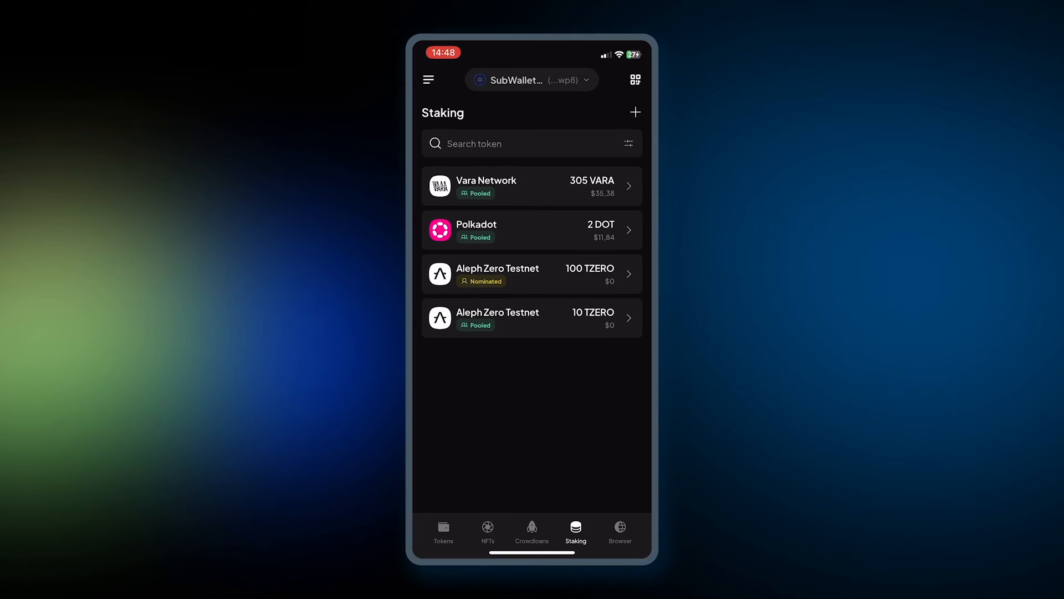
From the staking list, expand the TZERO nomination details and start unstaking it
{"action": "left_click", "coordinate": [443, 531]}
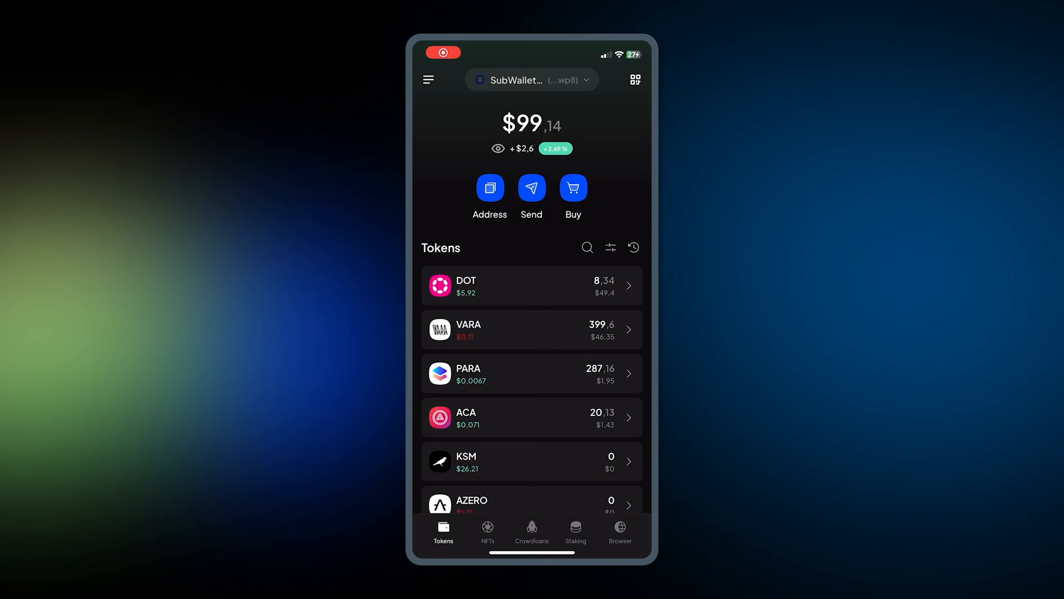
{"action": "left_click", "coordinate": [575, 529]}
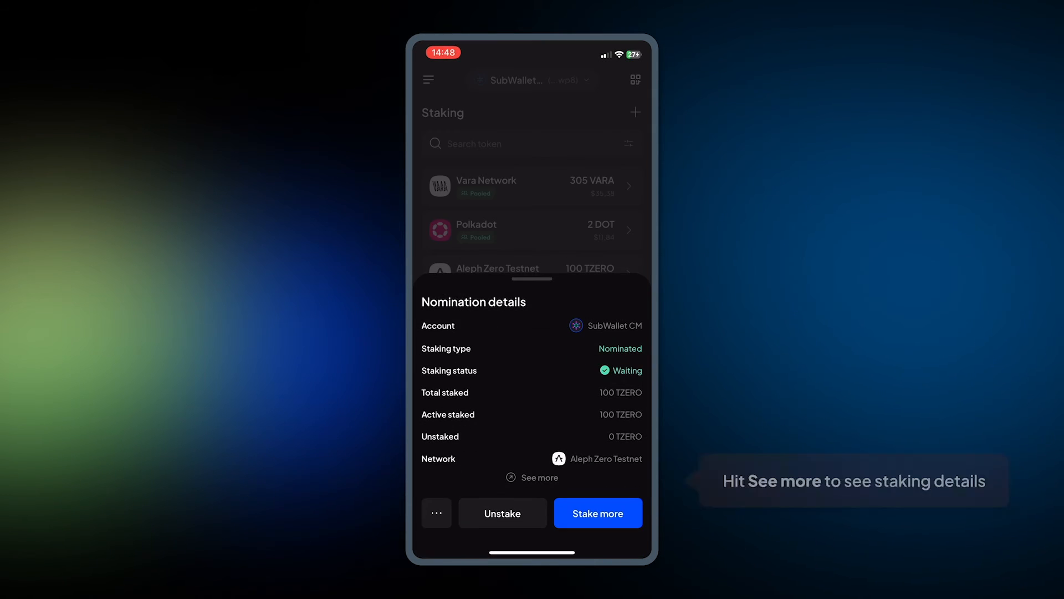
{"action": "left_click", "coordinate": [530, 477]}
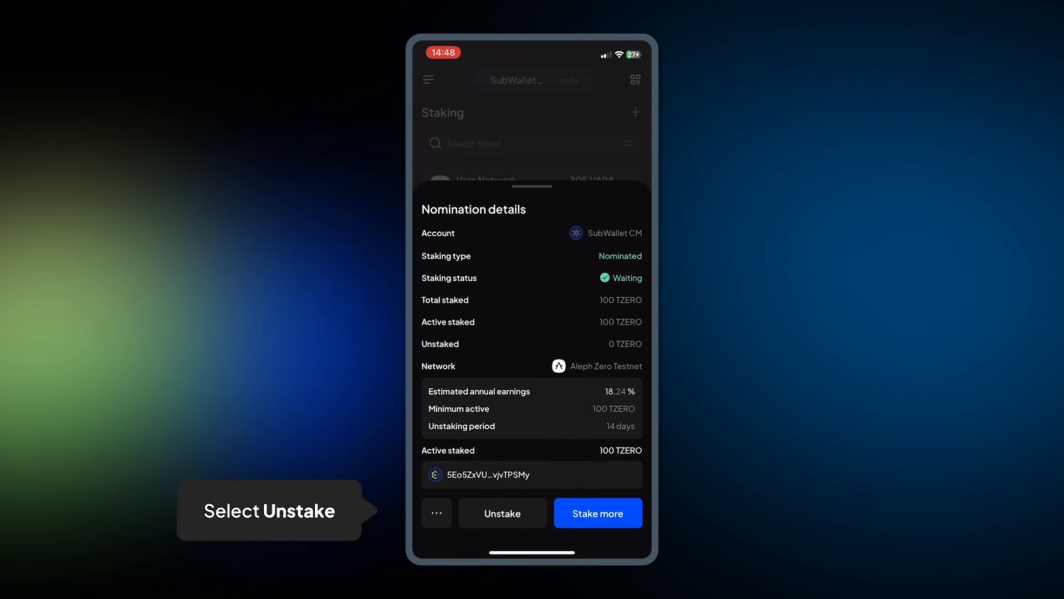
{"action": "left_click", "coordinate": [502, 512]}
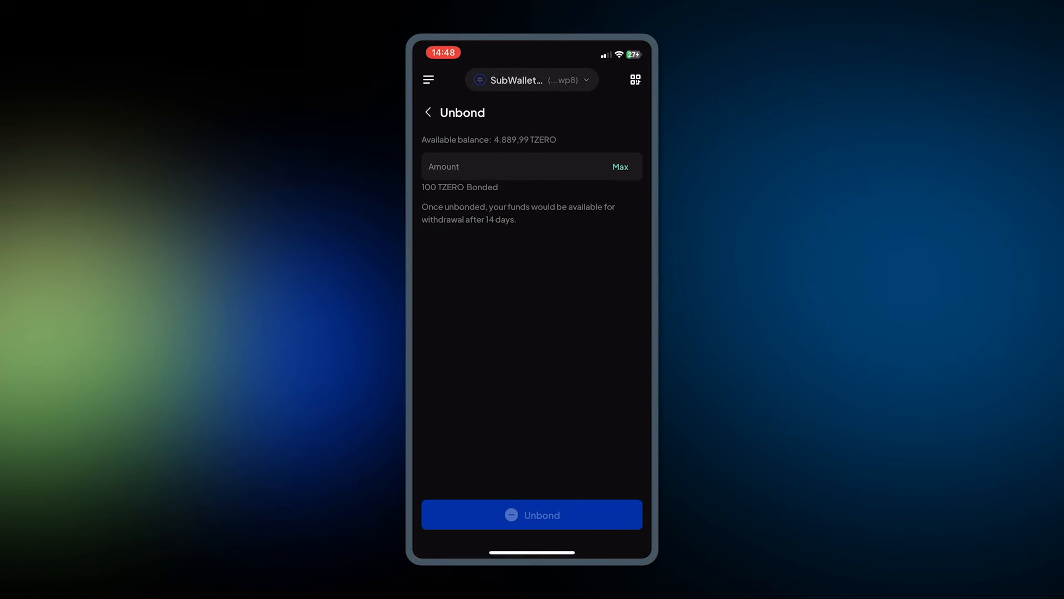
Unbond the Max 100 TZERO and approve the unbond transaction
{"action": "left_click", "coordinate": [504, 166]}
{"action": "type", "text": "100"}
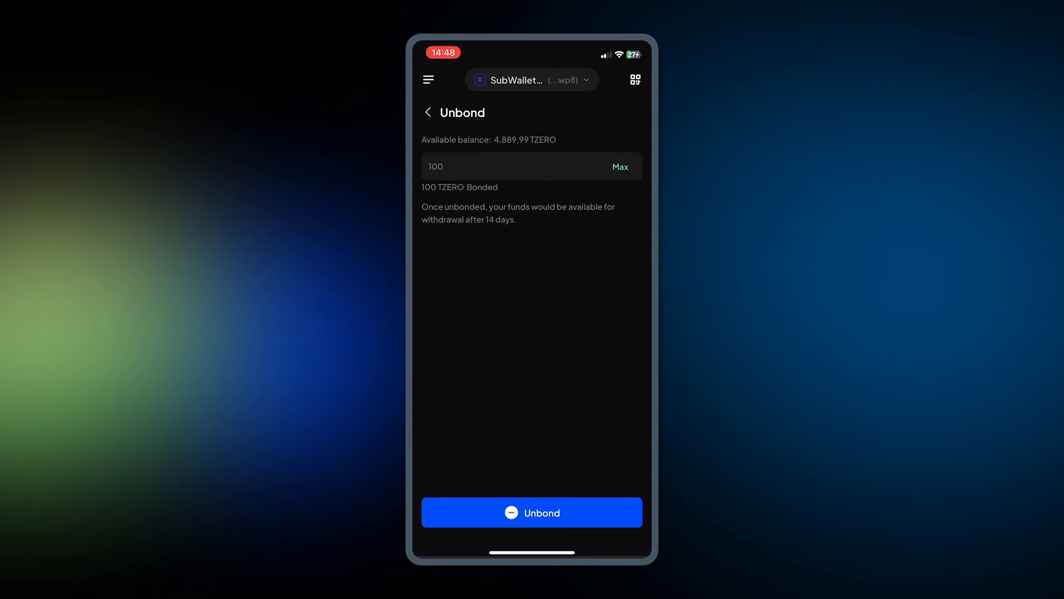
{"action": "left_click", "coordinate": [532, 512]}
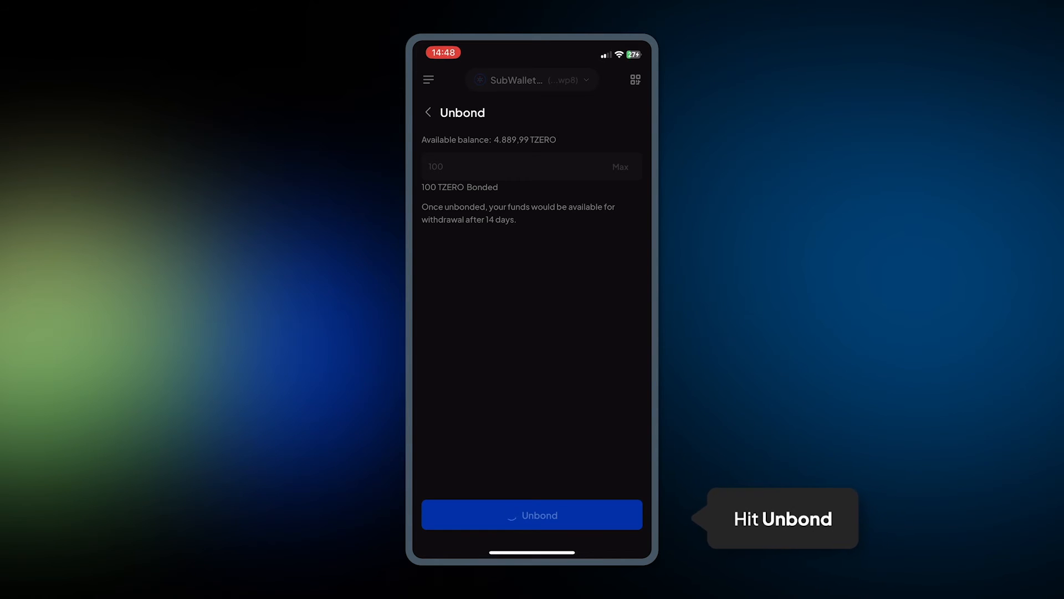
{"action": "left_click", "coordinate": [532, 514]}
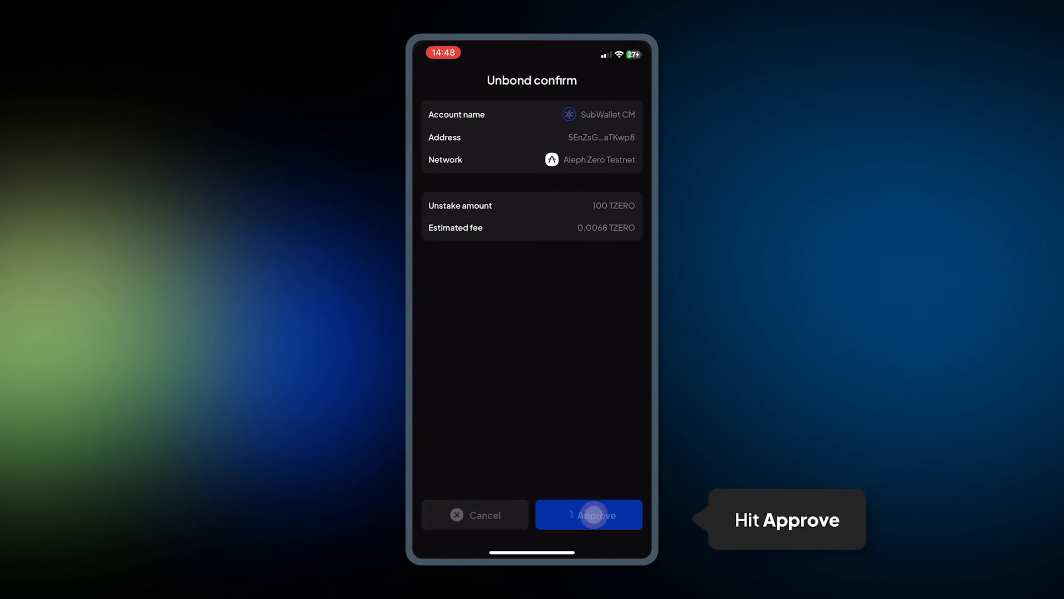
{"action": "left_click", "coordinate": [595, 515]}
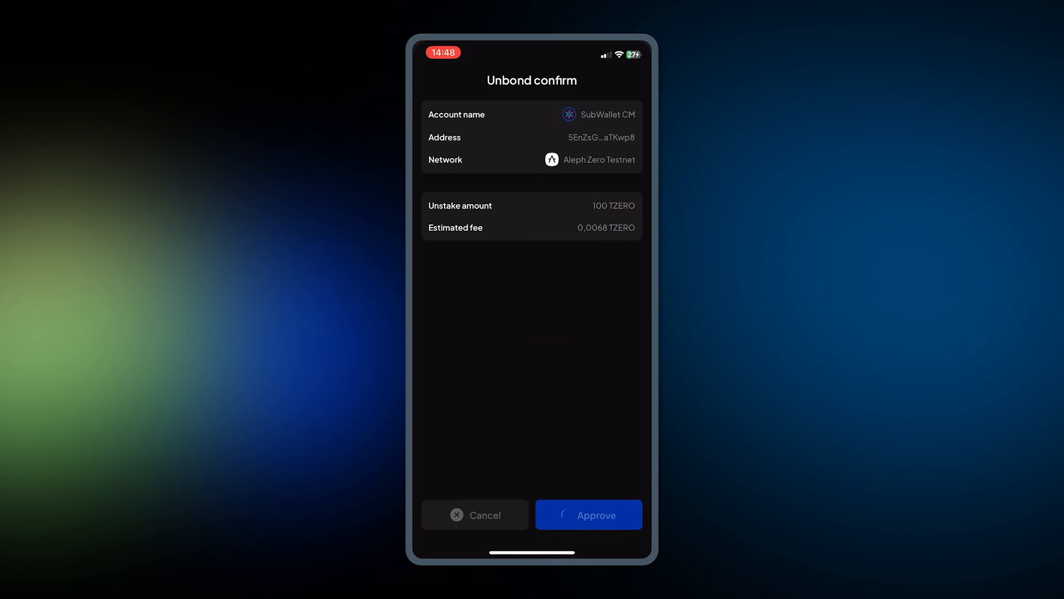
{"action": "left_click", "coordinate": [589, 515]}
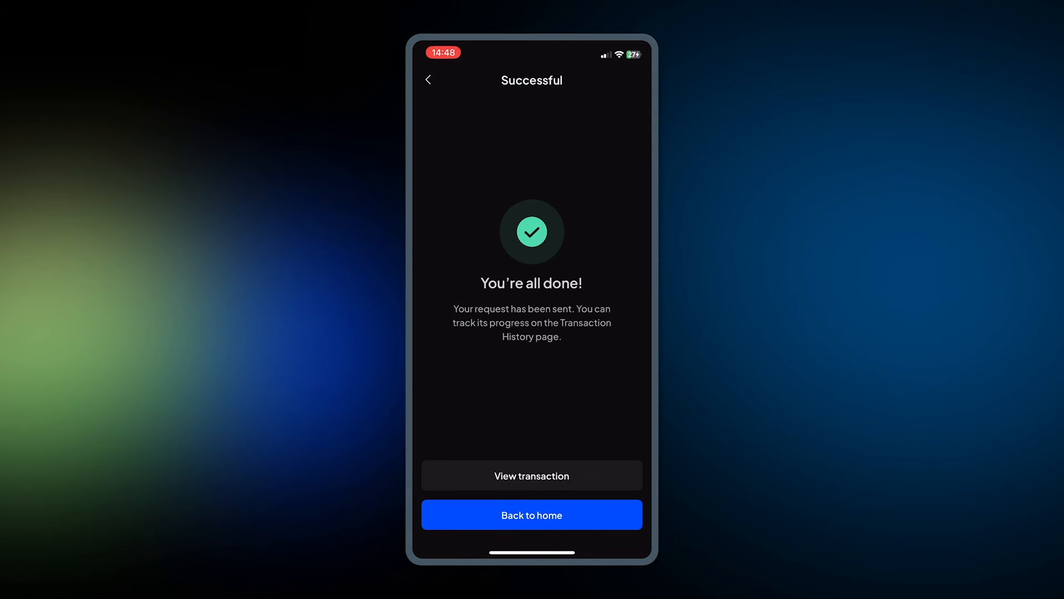
Return from the success screen back to the staking home
{"action": "left_click", "coordinate": [532, 515]}
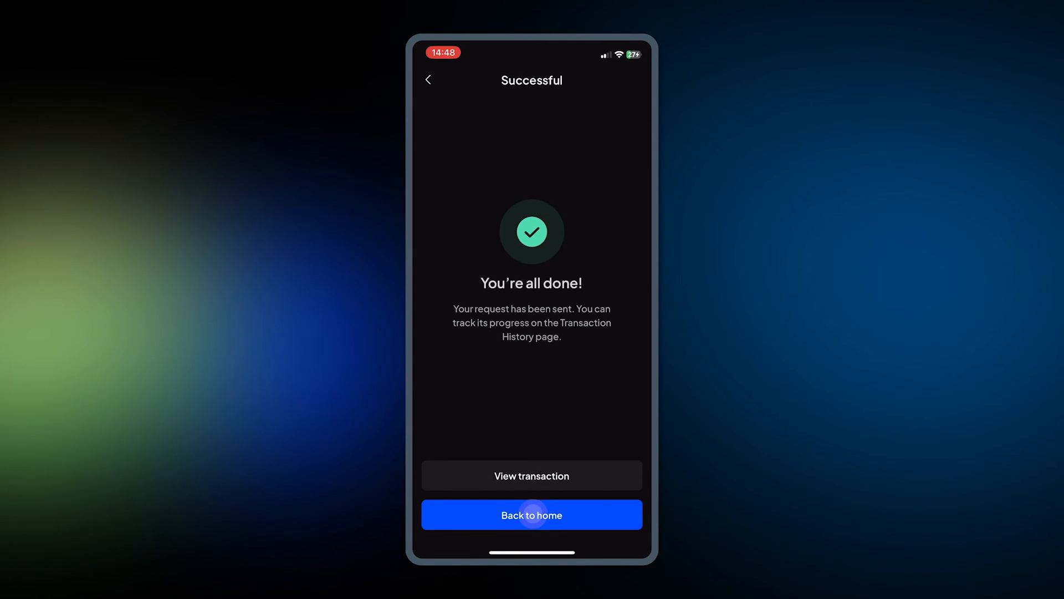
{"action": "left_click", "coordinate": [532, 514]}
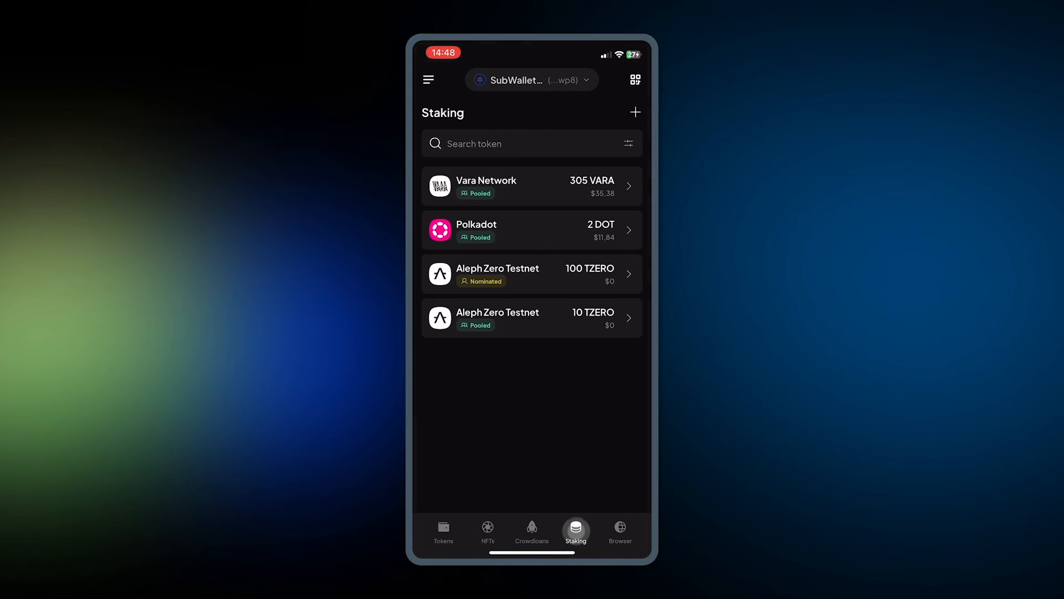
Show the token balances home with the $99.49 total
{"action": "left_click", "coordinate": [531, 274]}
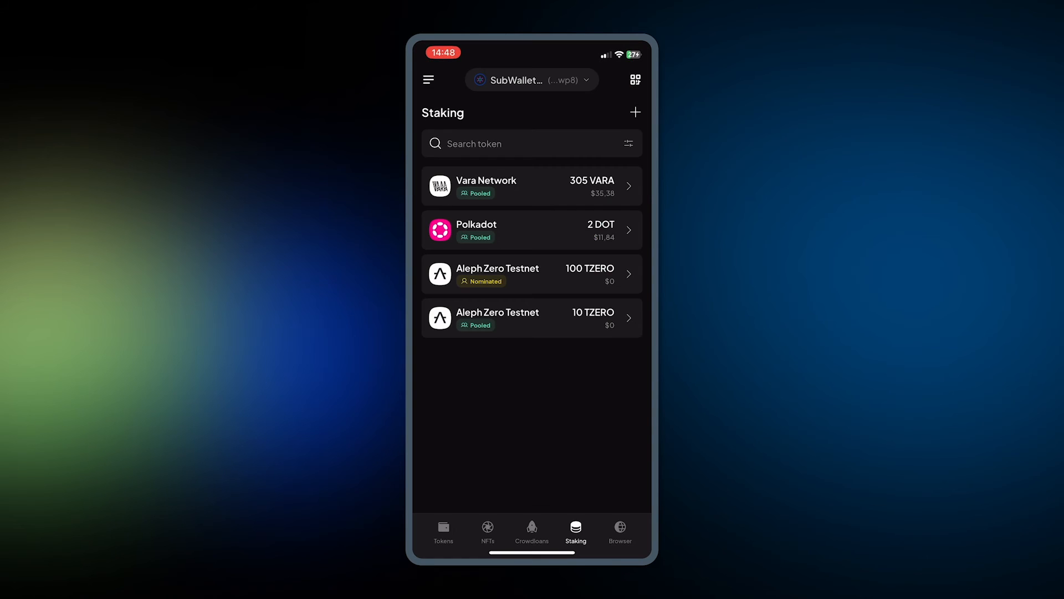
{"action": "left_click", "coordinate": [444, 531]}
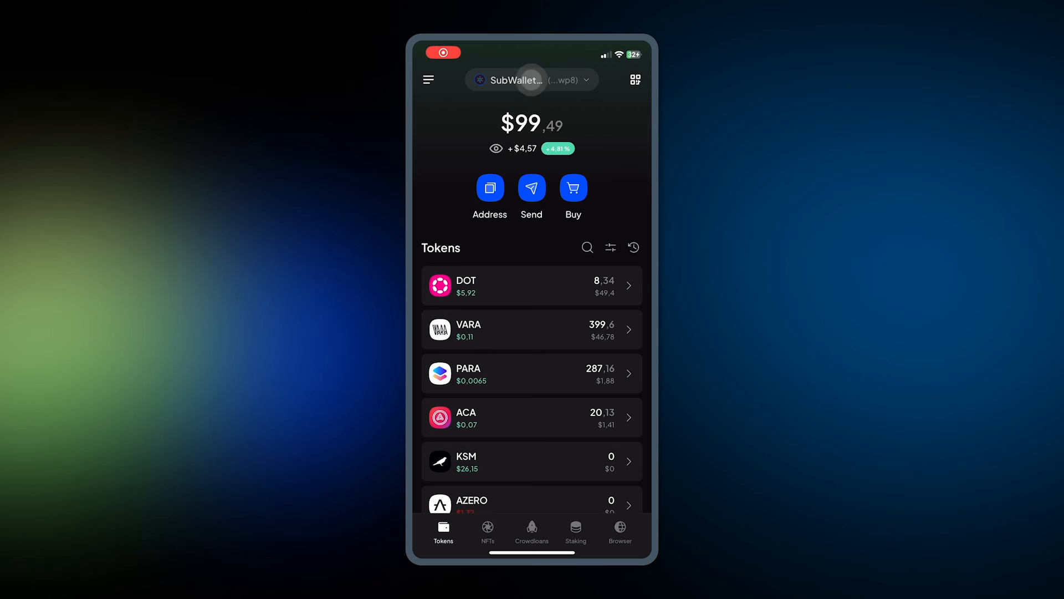
Search accounts for 'Tes' and switch to the Tester account
{"action": "left_click", "coordinate": [531, 79]}
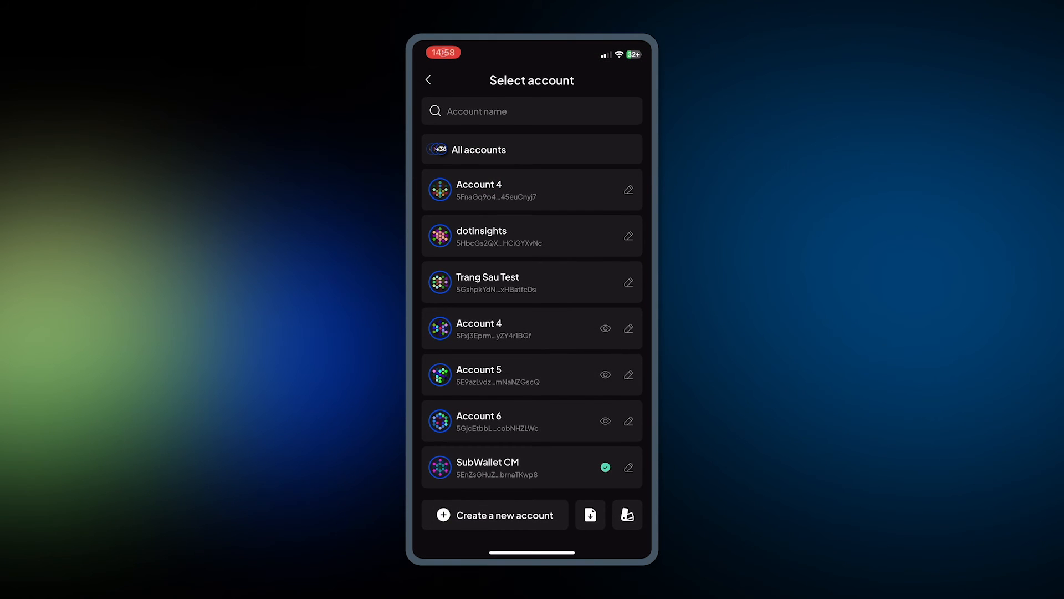
{"action": "left_click", "coordinate": [531, 111]}
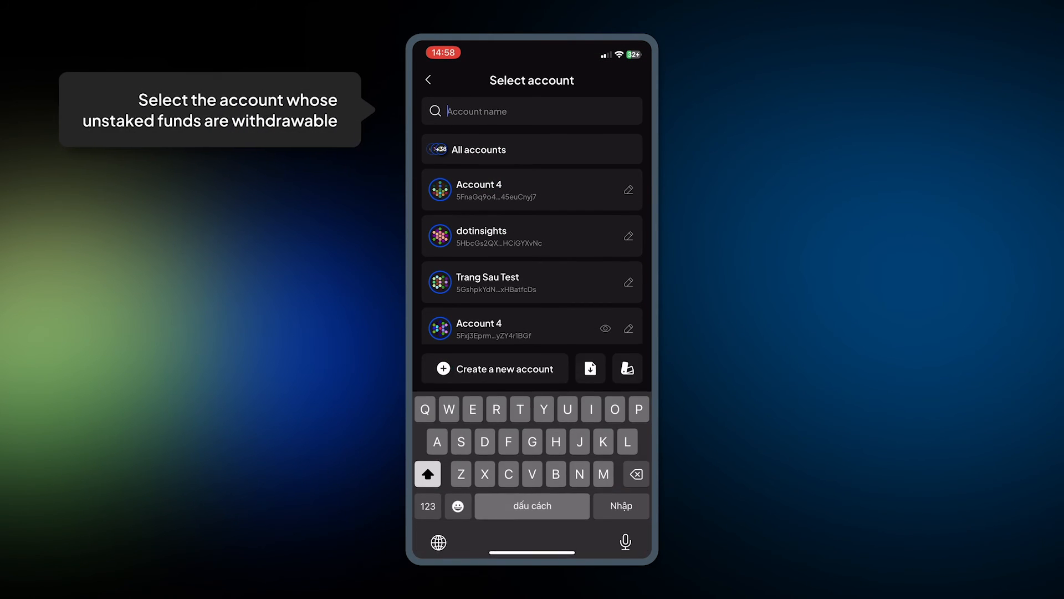
{"action": "type", "text": "Tes"}
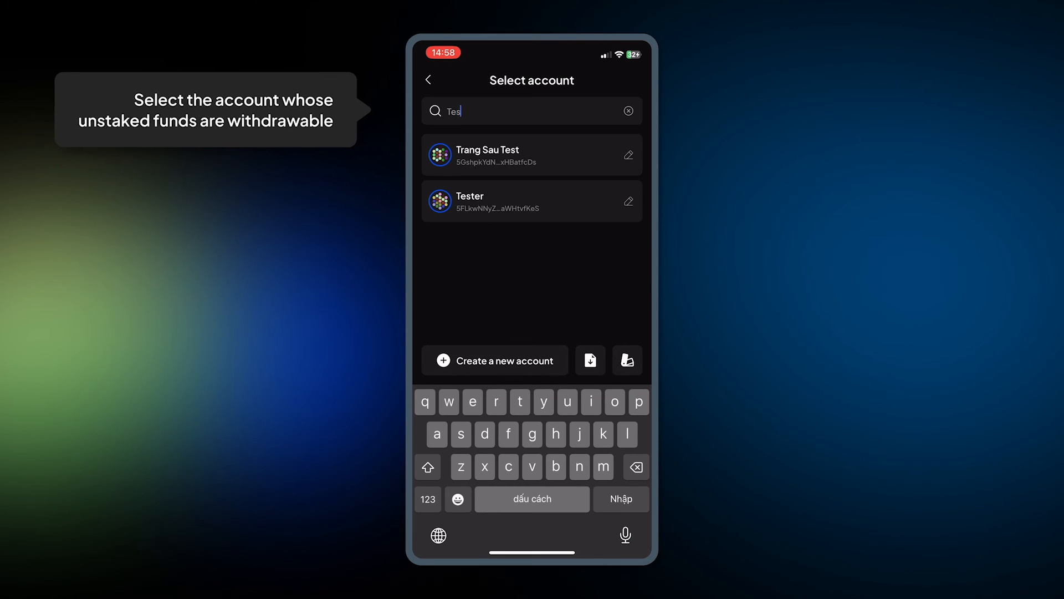
{"action": "left_click", "coordinate": [532, 201]}
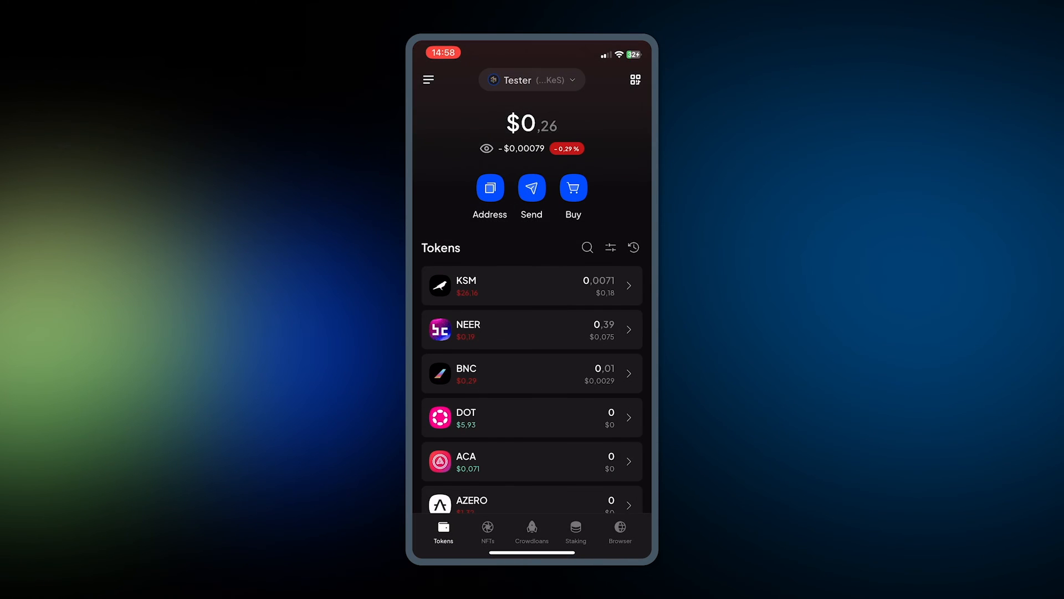
Go to Tester's staking list and view its Aleph Zero Testnet nomination details
{"action": "left_click", "coordinate": [575, 527]}
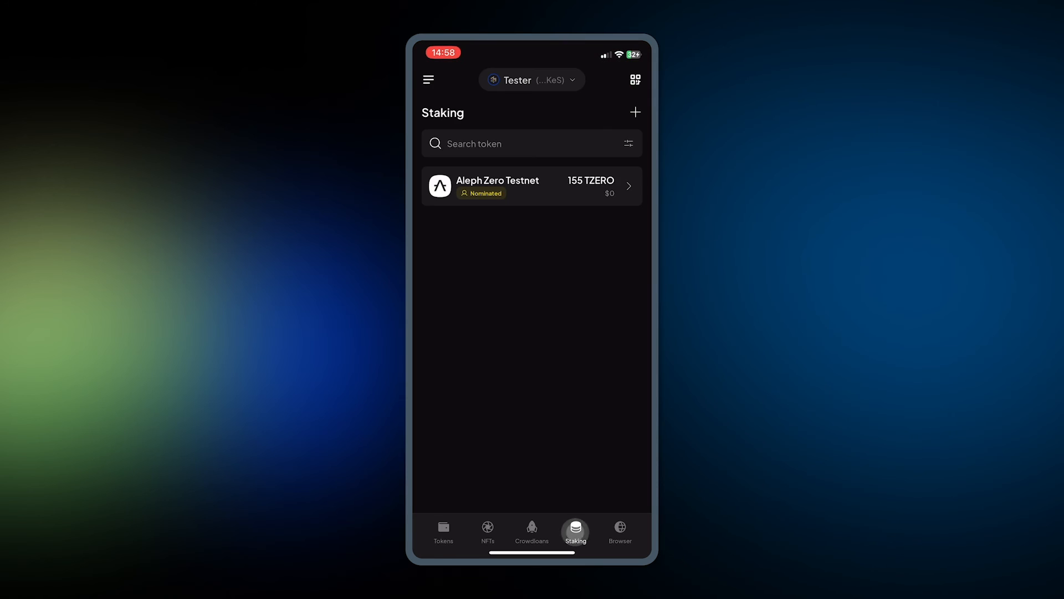
{"action": "left_click", "coordinate": [531, 186]}
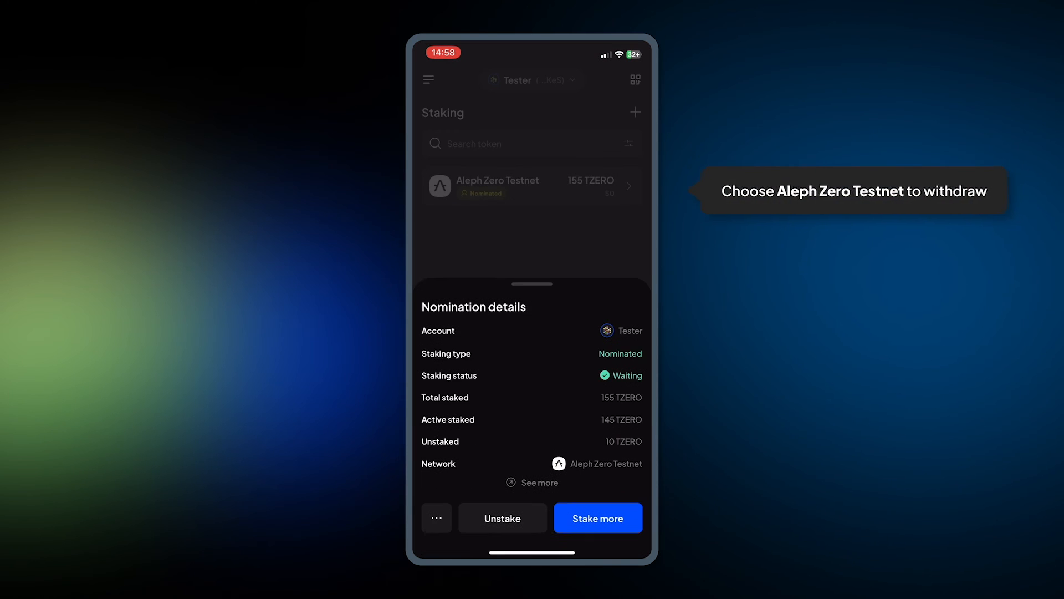
Start withdrawing Tester's 10 unstaked TZERO from the staking details' action list
{"action": "left_click", "coordinate": [532, 482]}
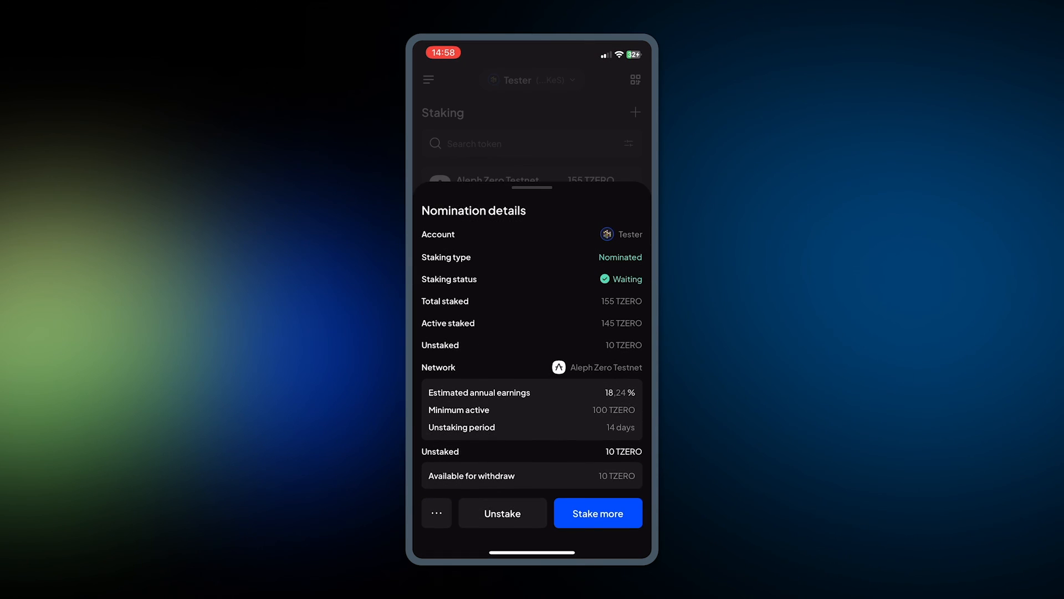
{"action": "left_click", "coordinate": [437, 512]}
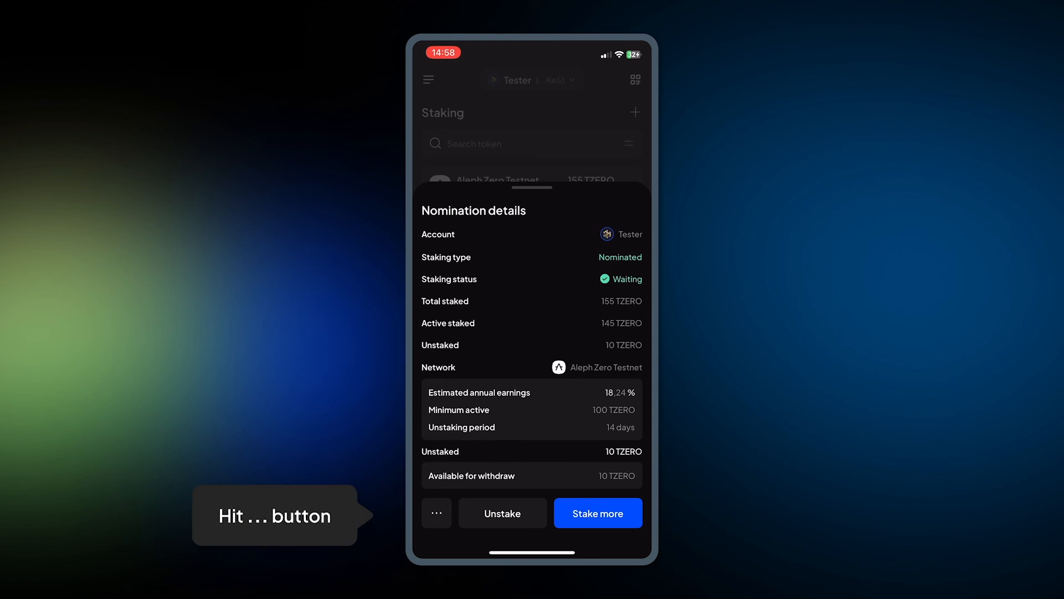
{"action": "left_click", "coordinate": [437, 512]}
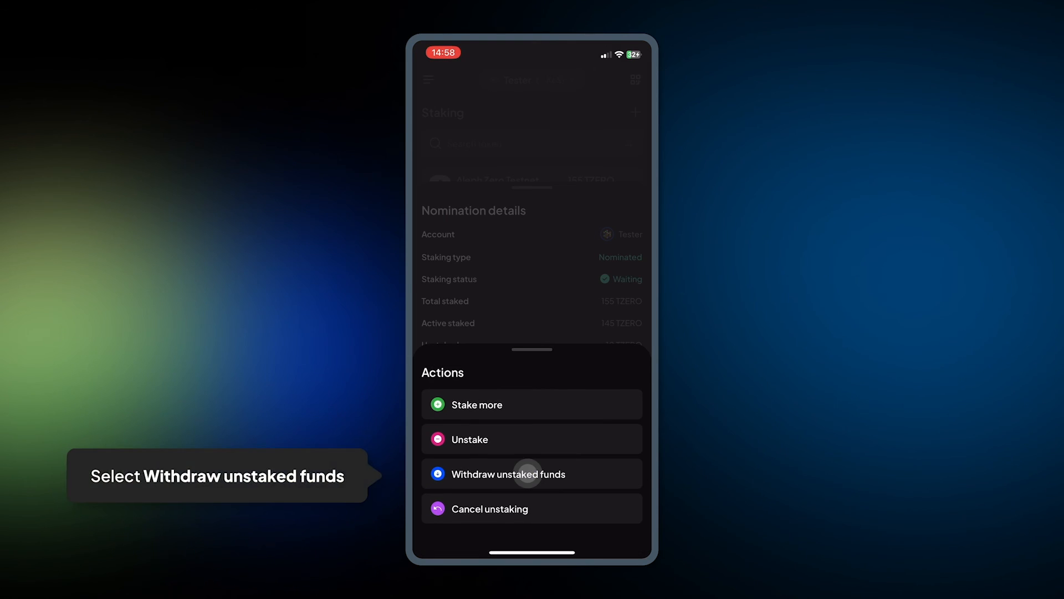
{"action": "left_click", "coordinate": [528, 473]}
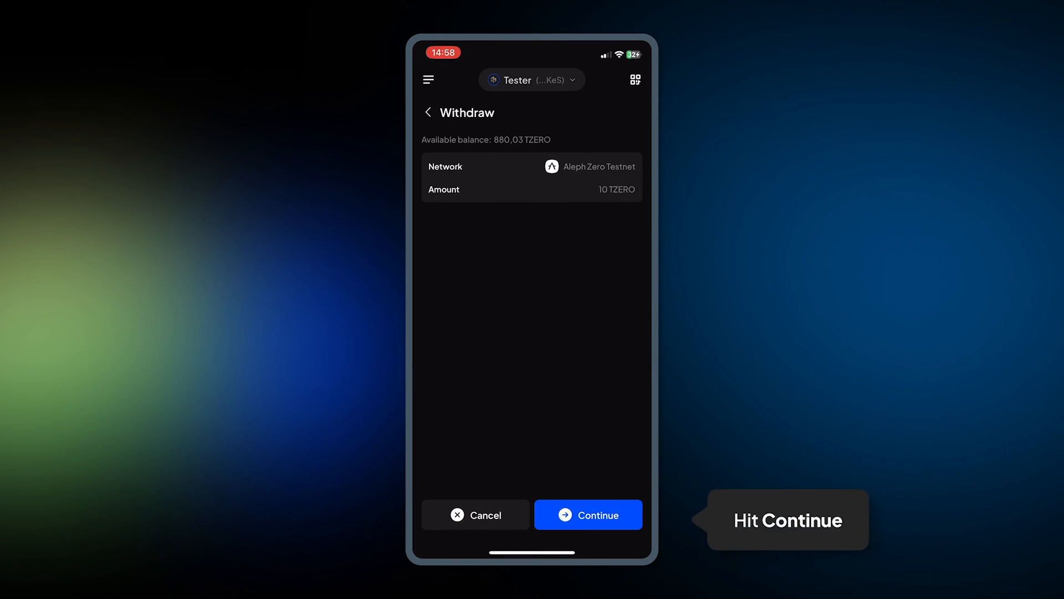
Approve and send the 10 TZERO withdrawal, then view it in the transaction history
{"action": "left_click", "coordinate": [588, 515]}
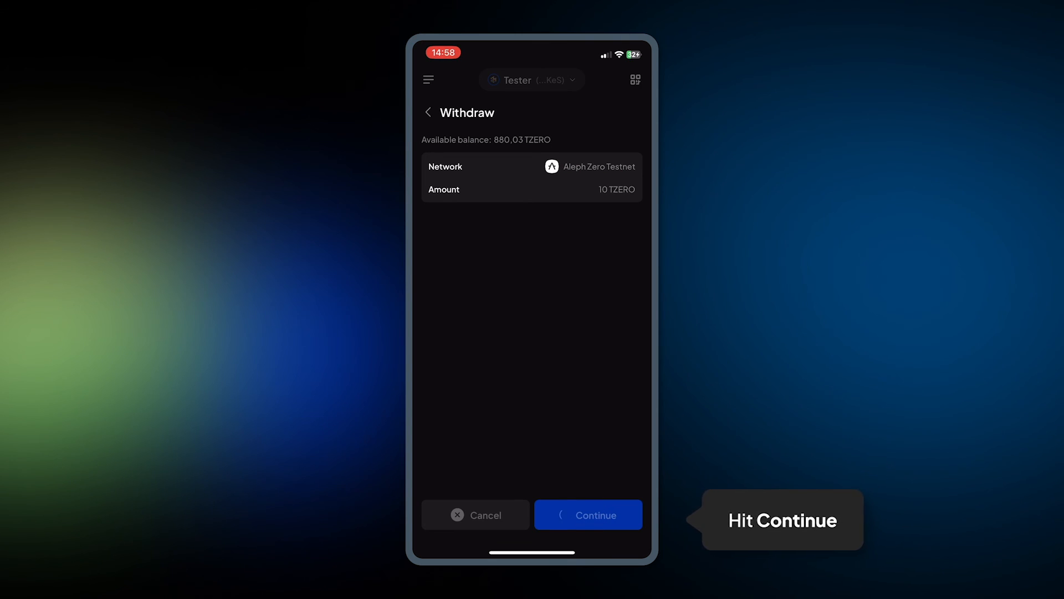
{"action": "left_click", "coordinate": [588, 515]}
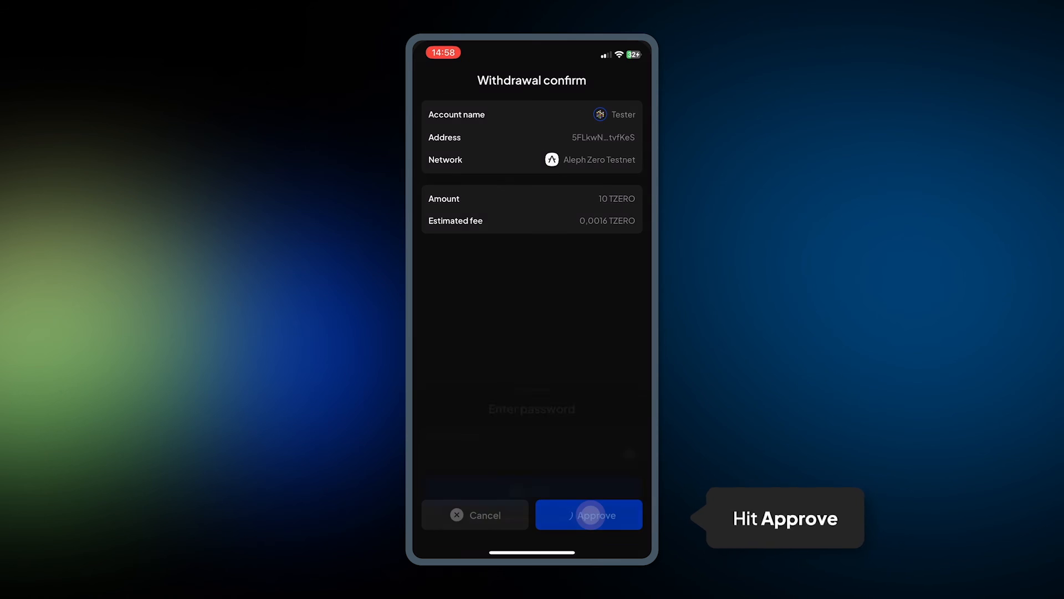
{"action": "left_click", "coordinate": [588, 515]}
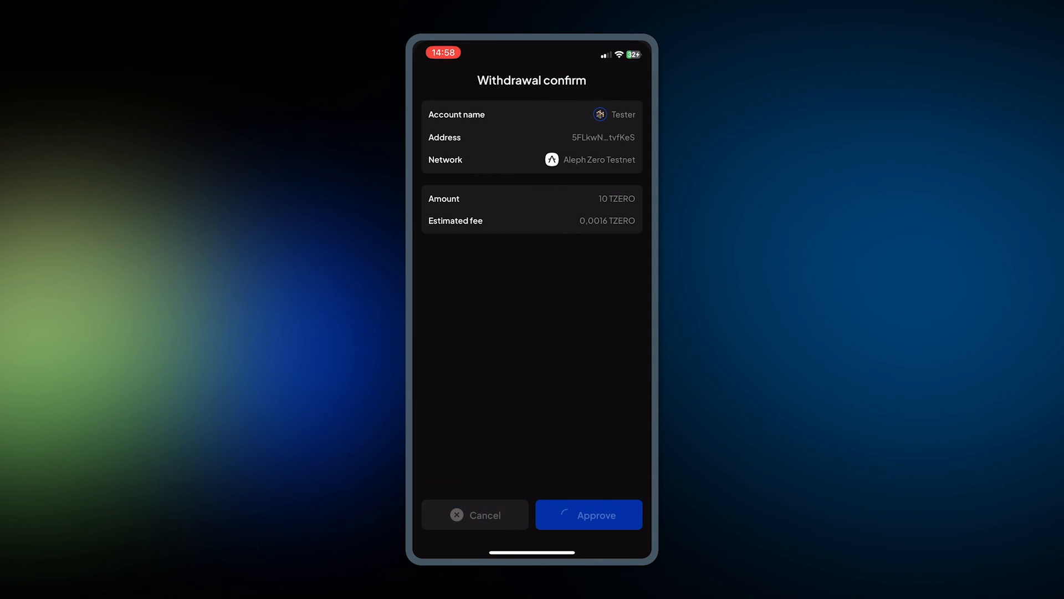
{"action": "left_click", "coordinate": [590, 515]}
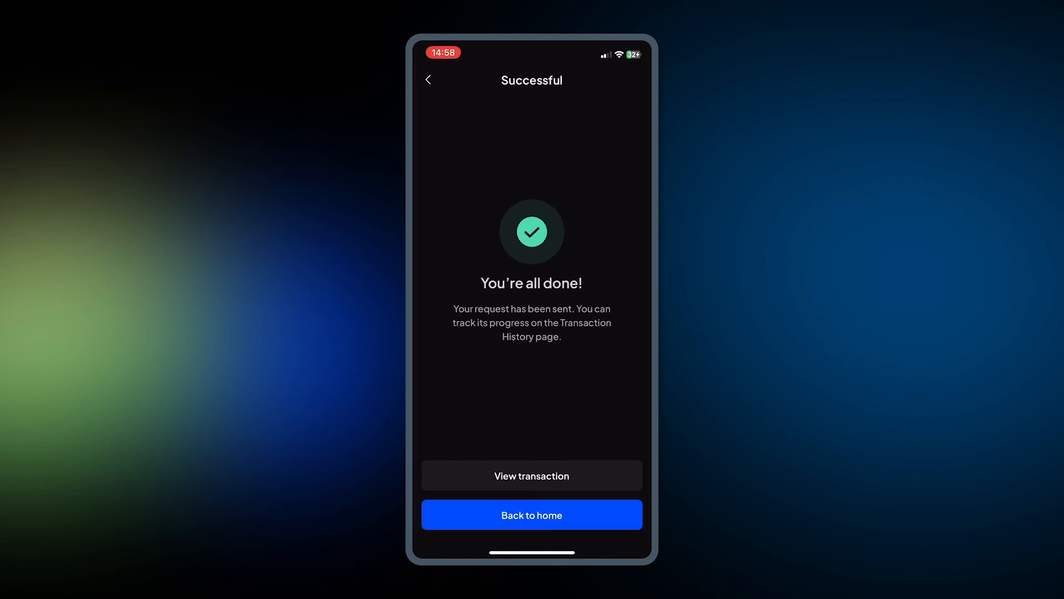
{"action": "left_click", "coordinate": [532, 475]}
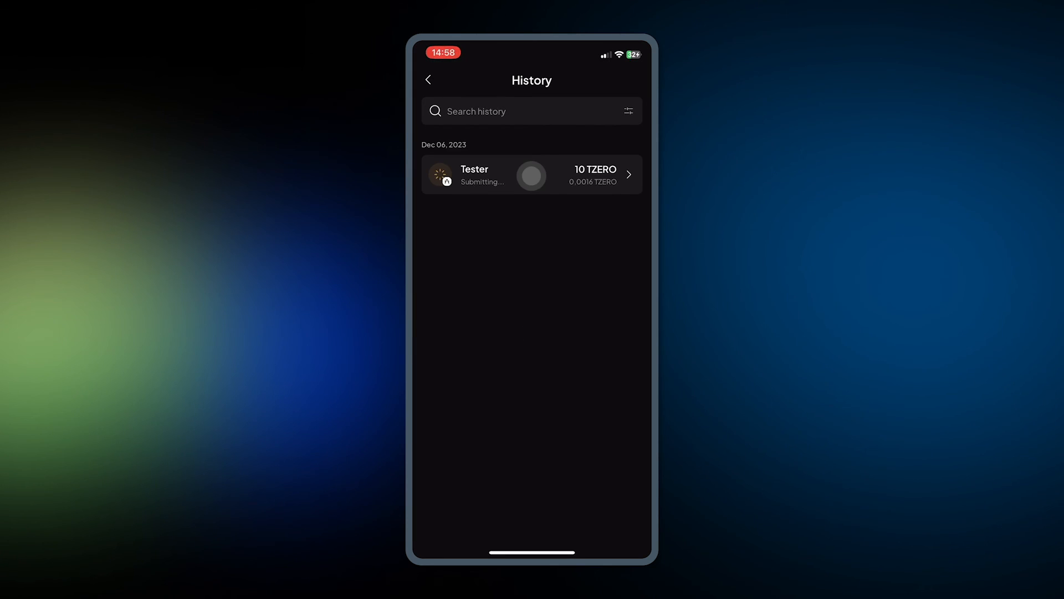
Open the Tester 10 TZERO withdraw entry, showing status Processing on Aleph Zero Testnet
{"action": "left_click", "coordinate": [531, 175]}
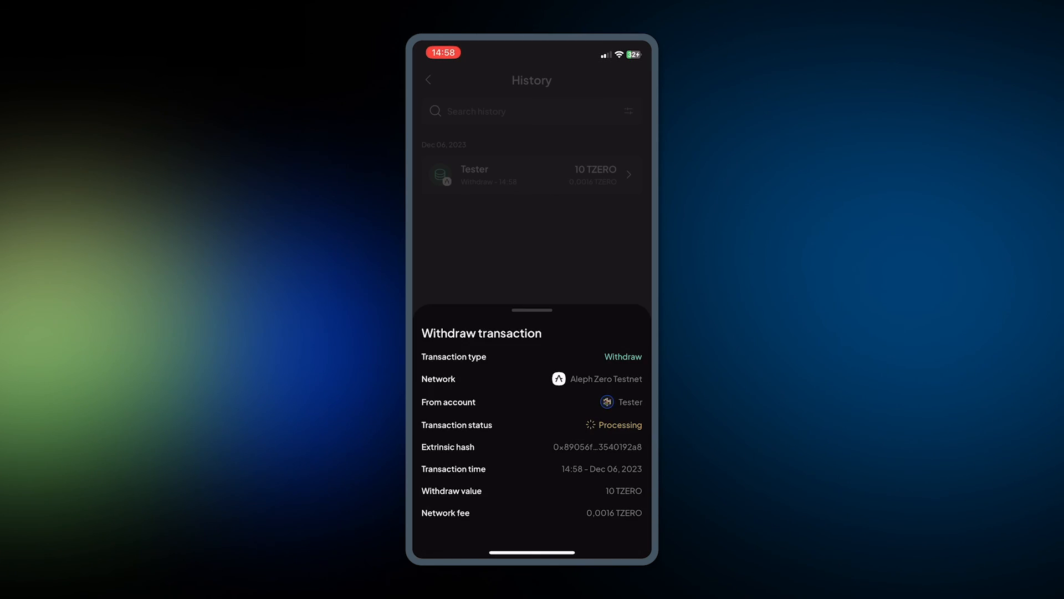